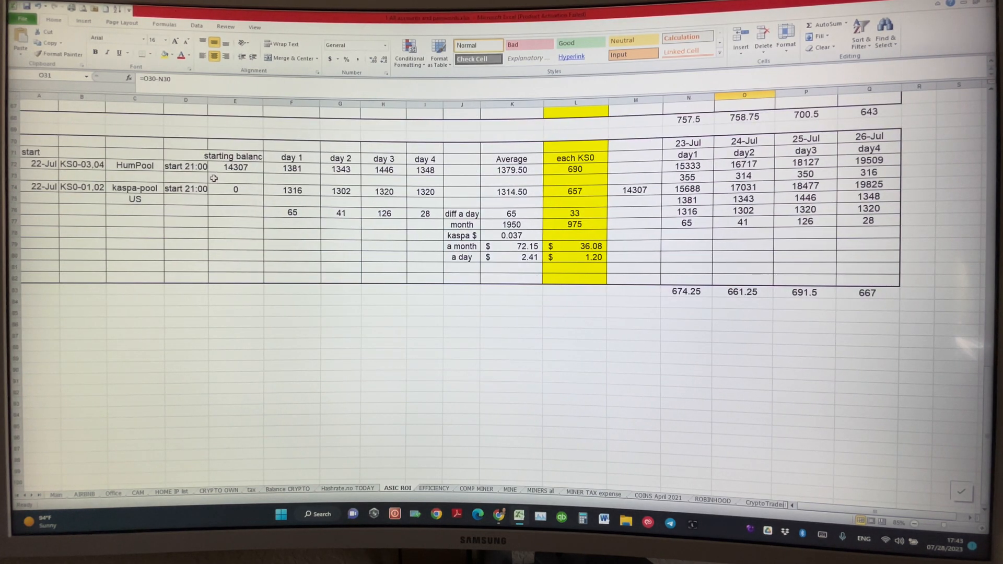
mouse_move(156, 210)
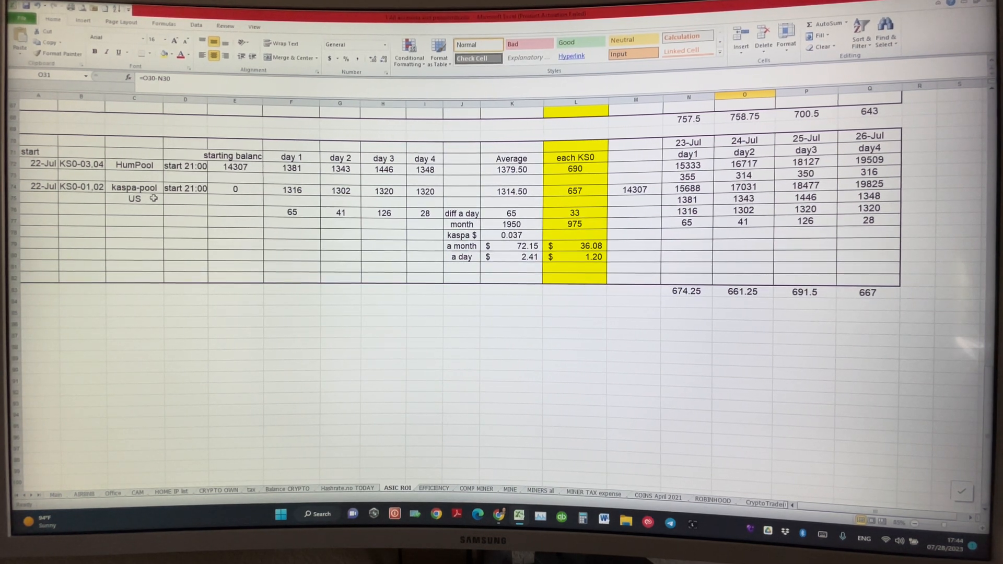
mouse_move(136, 211)
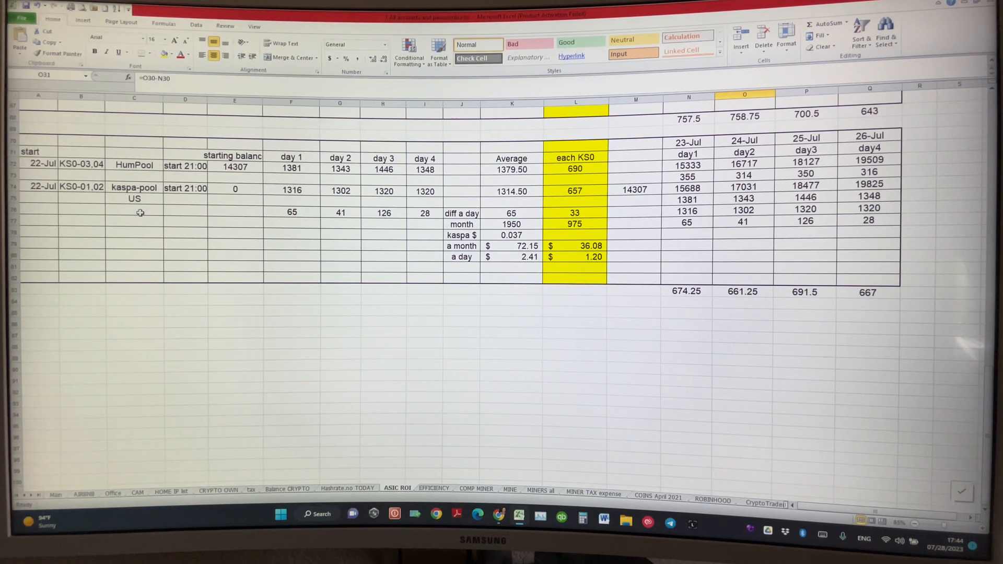
mouse_move(314, 176)
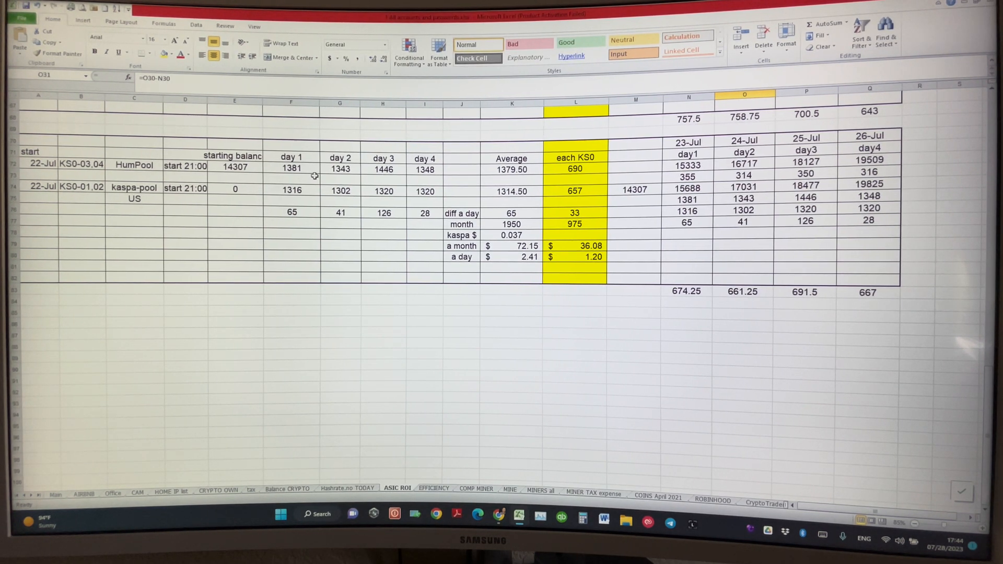
mouse_move(401, 187)
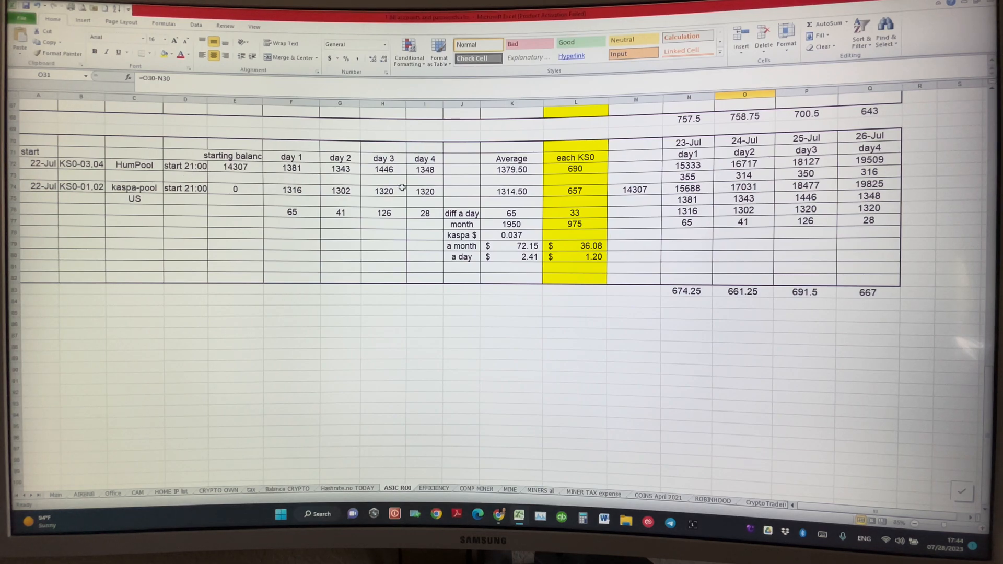
mouse_move(780, 239)
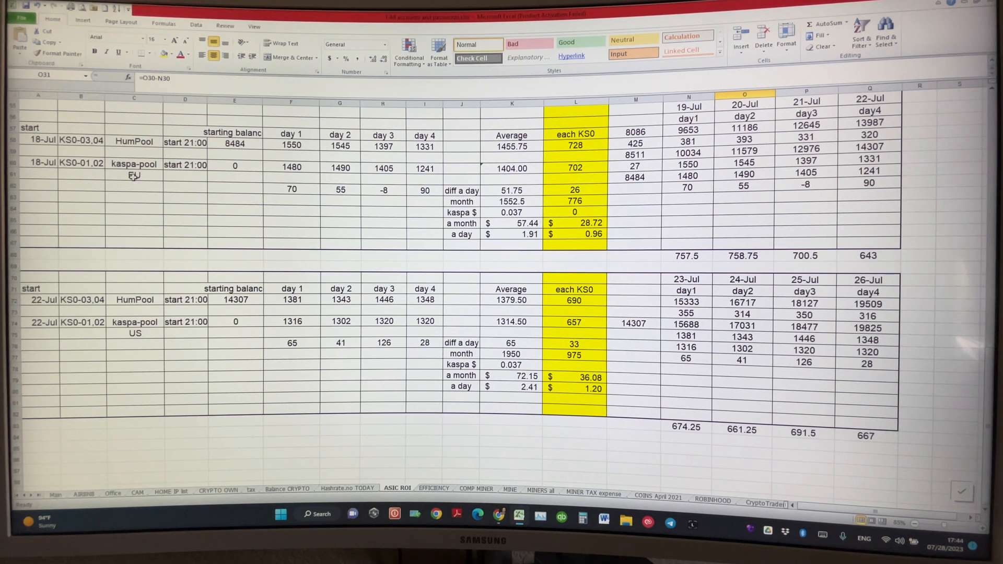
mouse_move(585, 189)
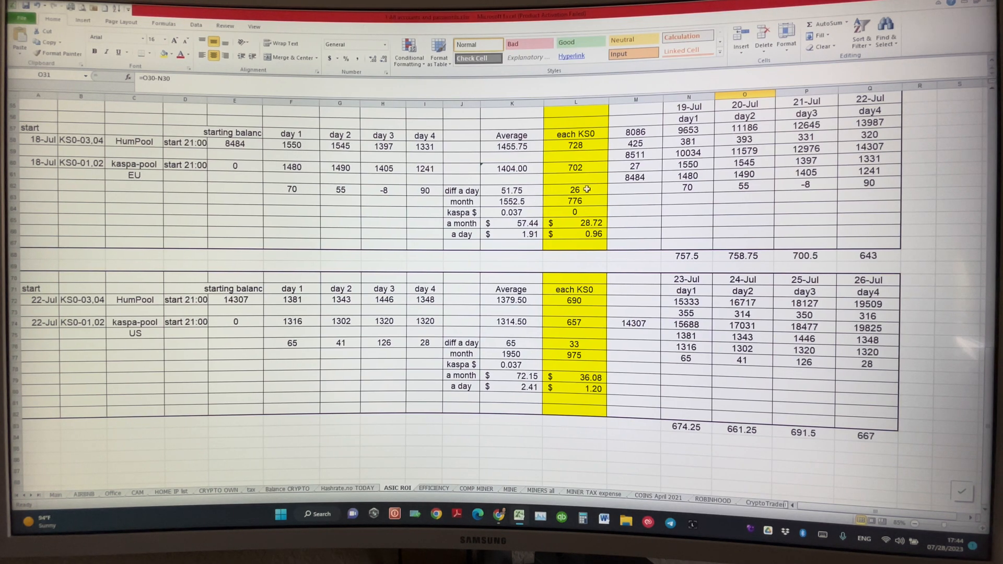
mouse_move(877, 187)
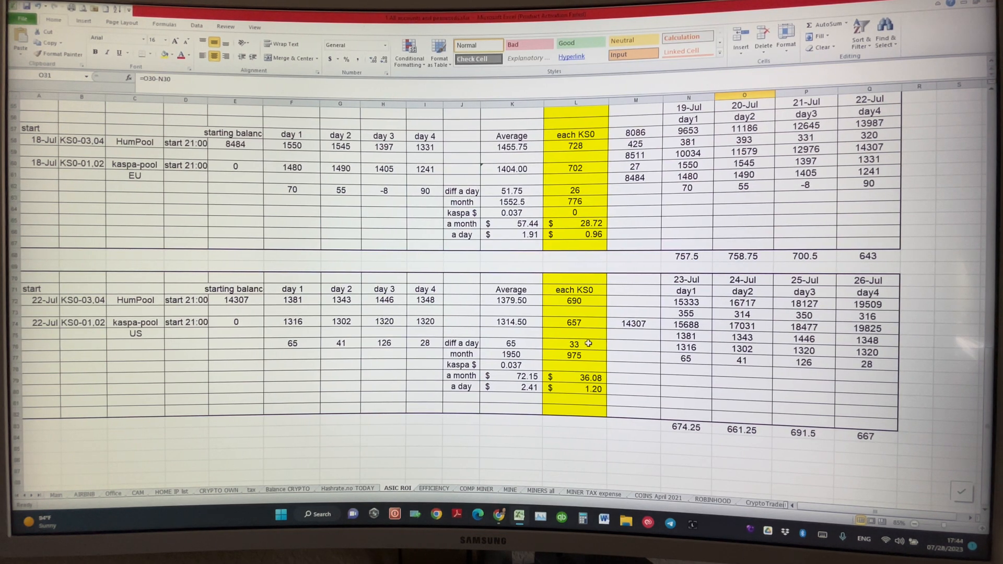
Step: Inspect the per-KS0 monthly dollar formula, then scroll down the sheet
click(575, 224)
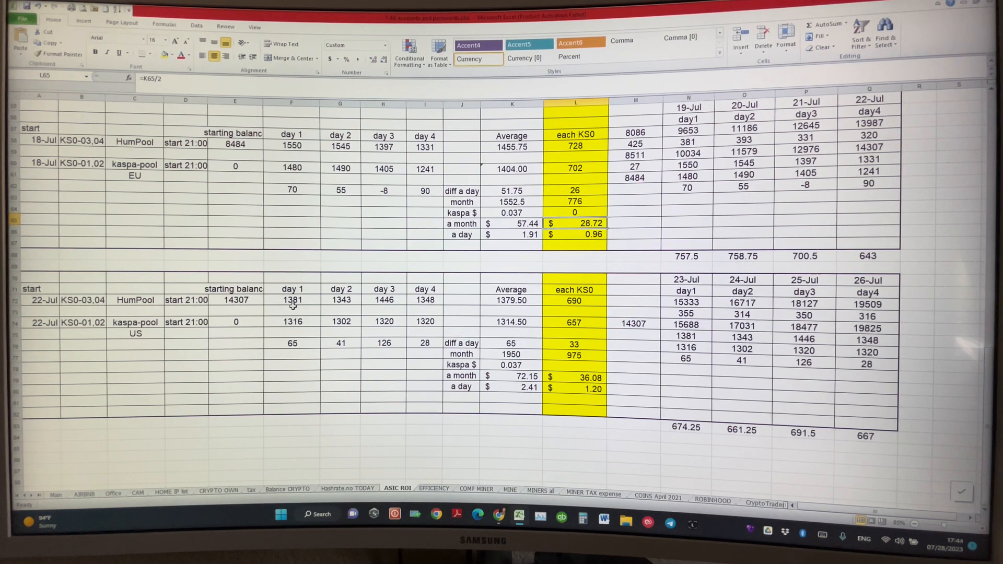
scroll(down, 3)
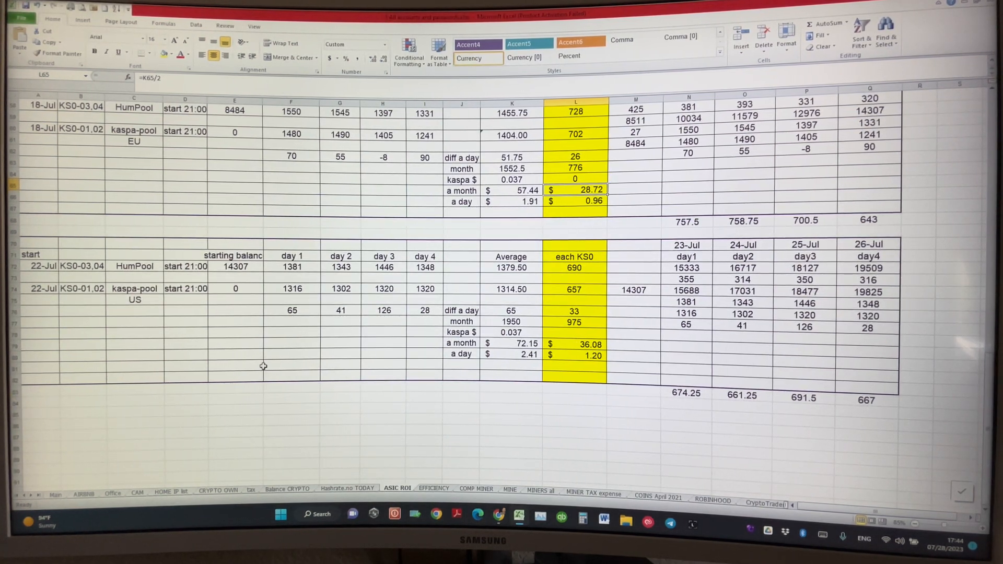
mouse_move(125, 280)
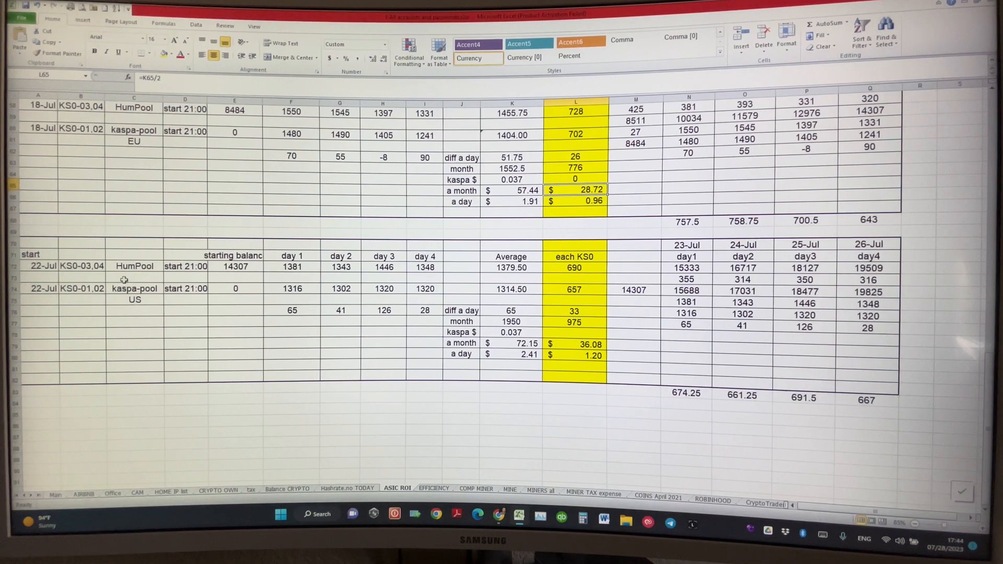
mouse_move(153, 310)
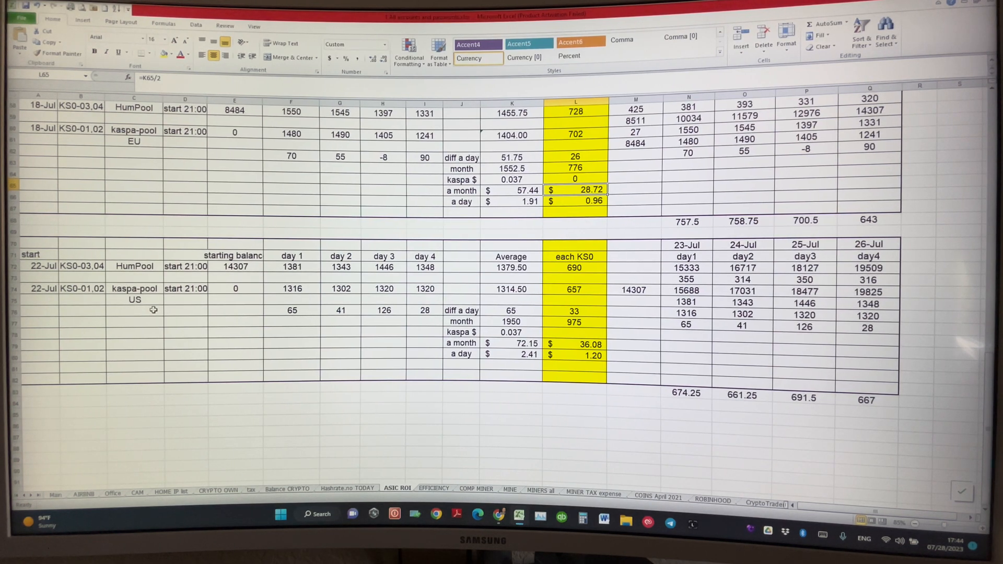
mouse_move(106, 299)
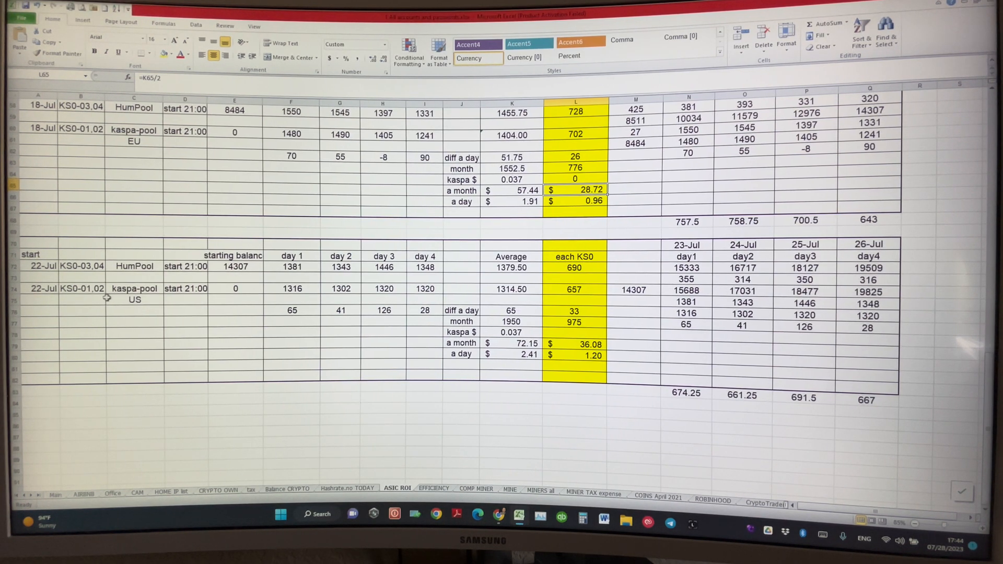
mouse_move(216, 298)
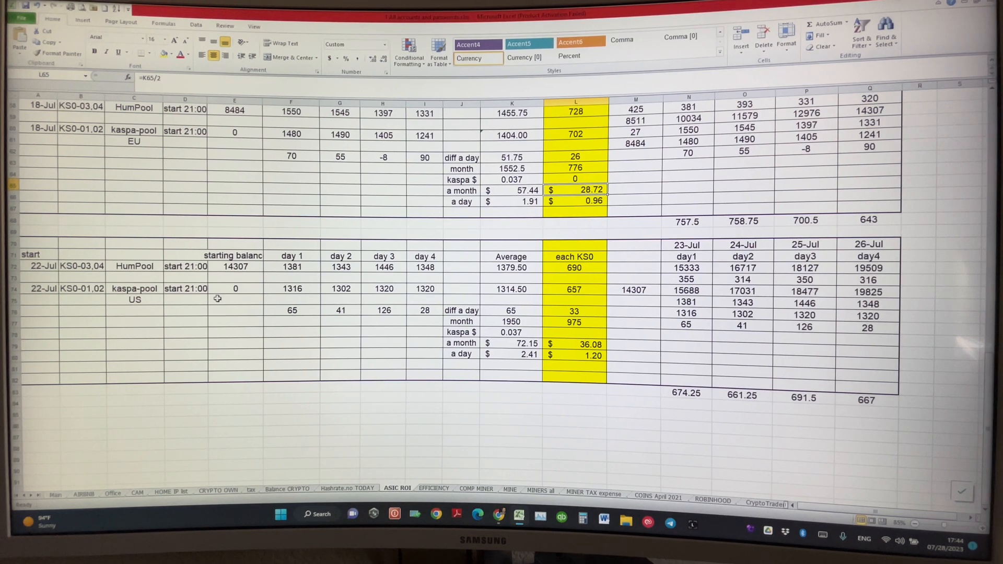
mouse_move(824, 345)
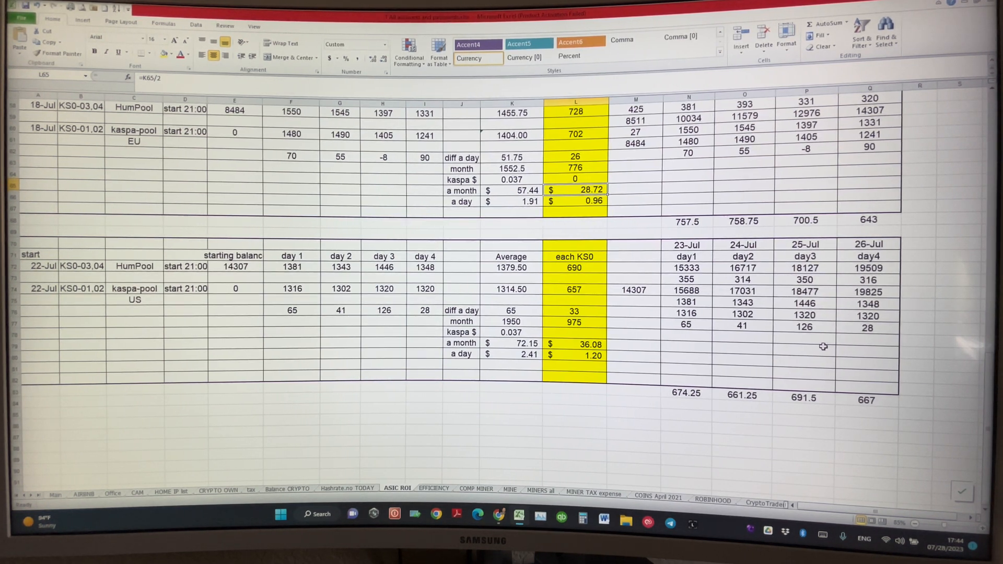
mouse_move(710, 260)
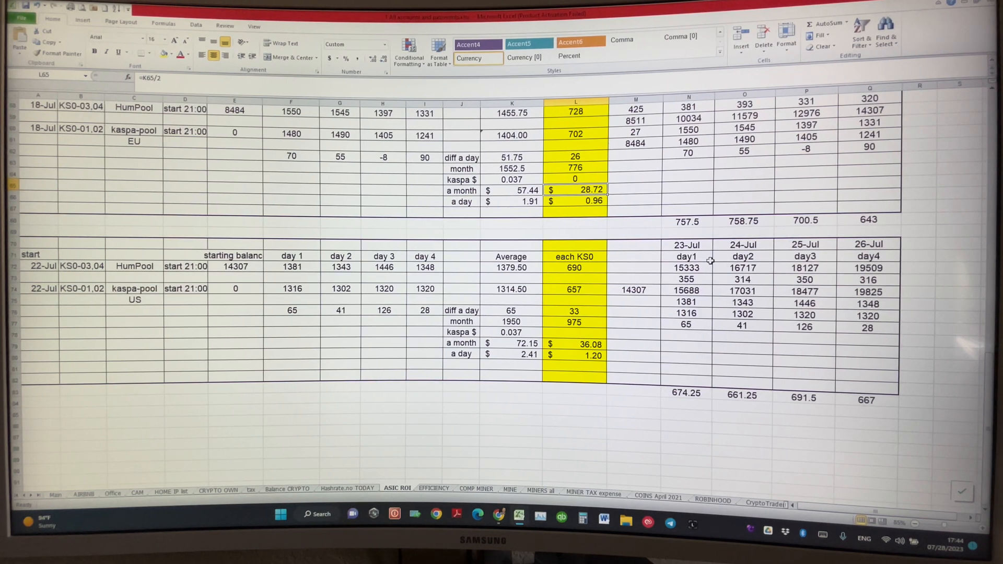
mouse_move(689, 243)
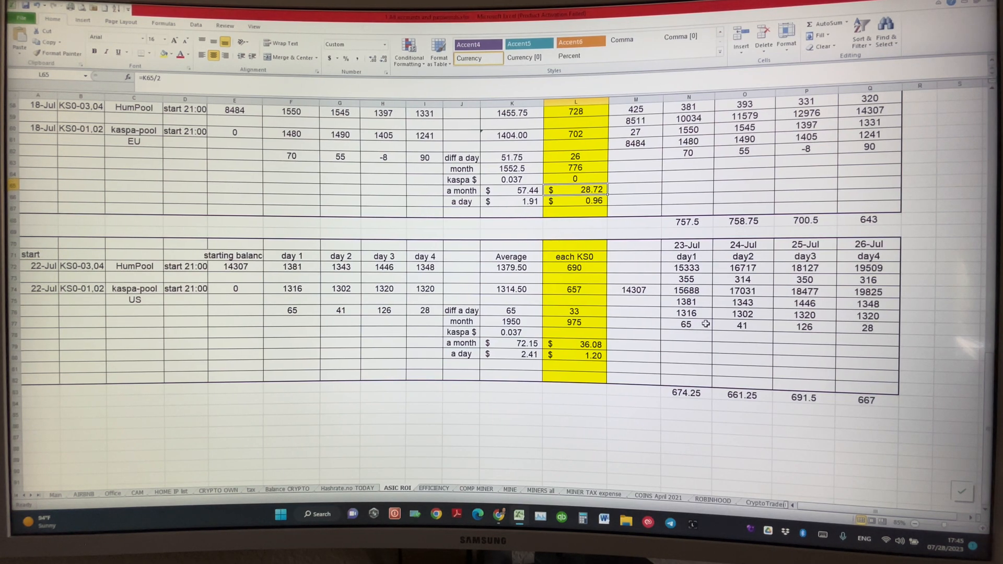
mouse_move(732, 314)
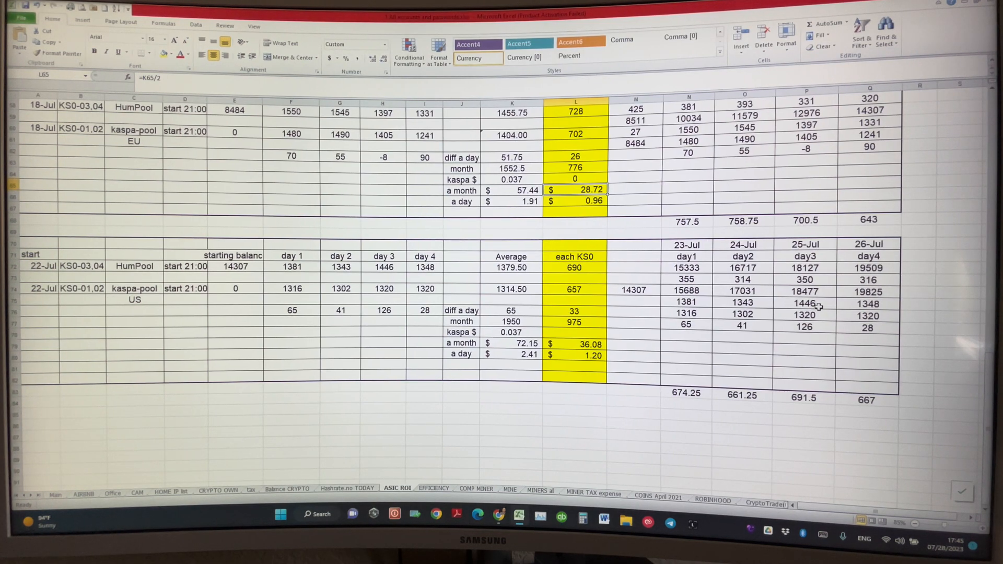
mouse_move(821, 315)
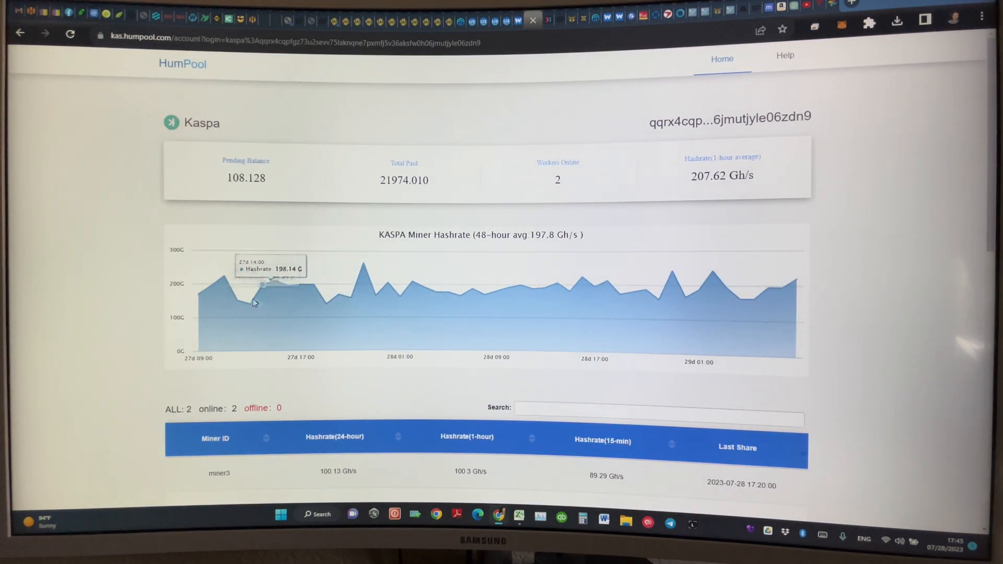
mouse_move(381, 286)
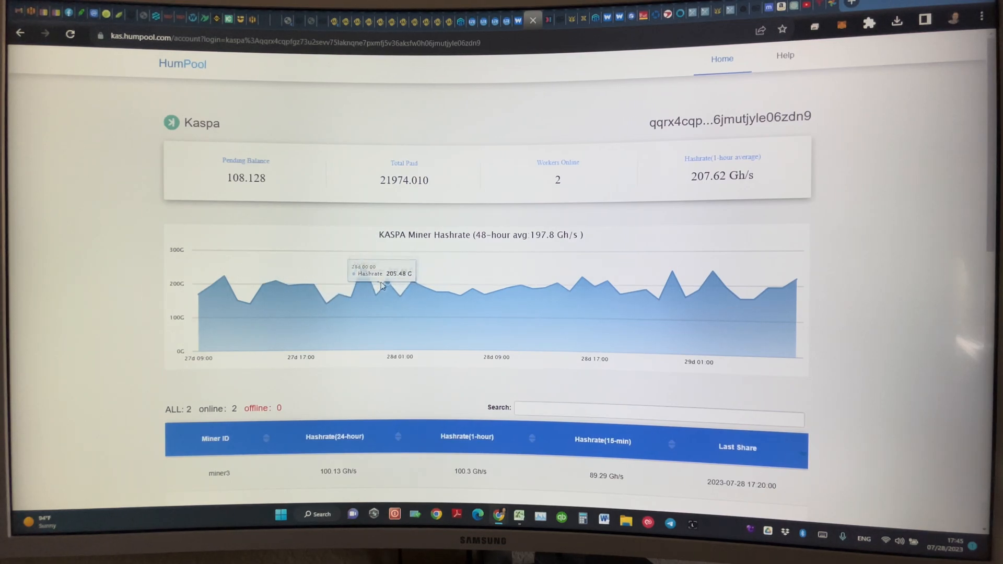
mouse_move(588, 295)
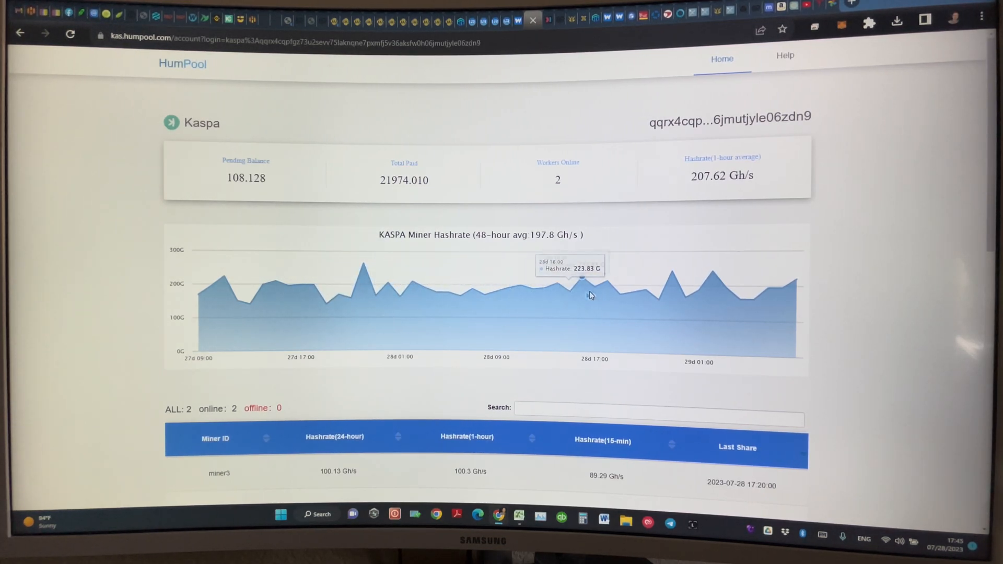
mouse_move(594, 287)
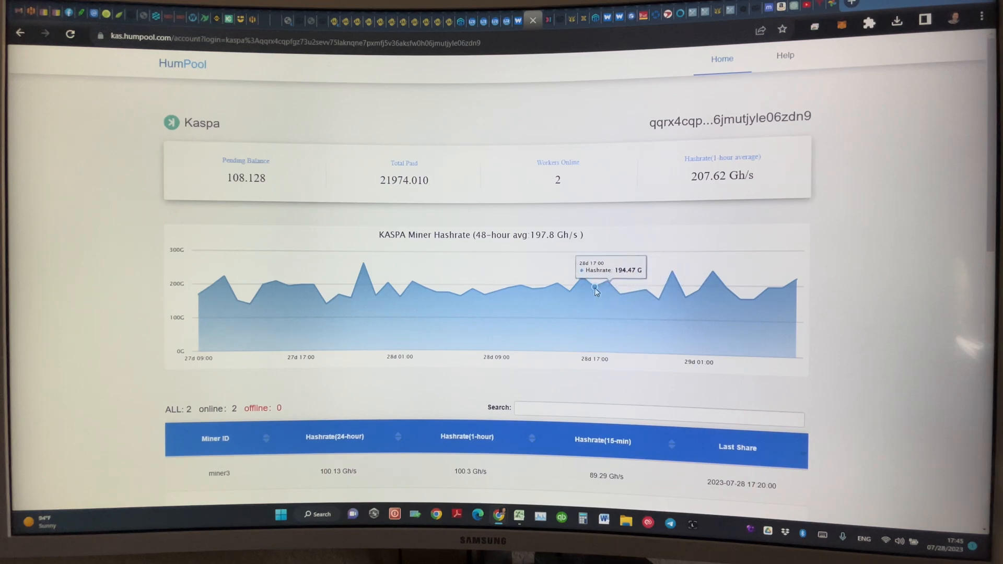
mouse_move(326, 285)
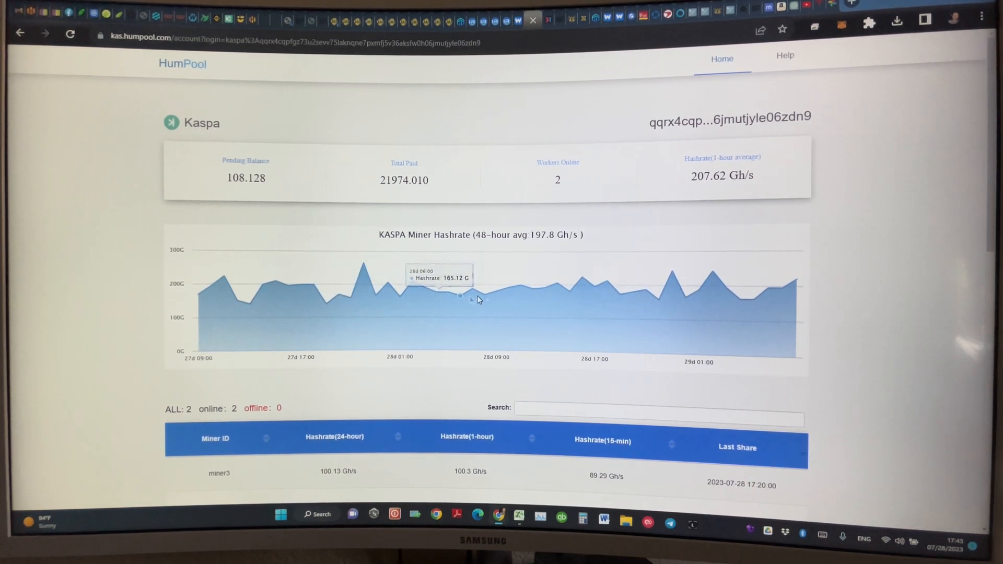
mouse_move(540, 252)
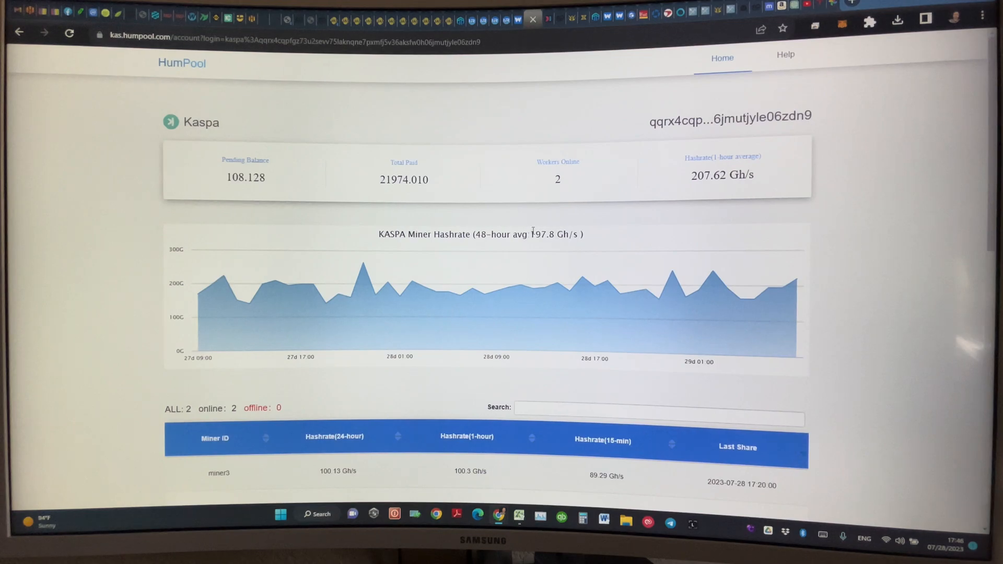
mouse_move(648, 281)
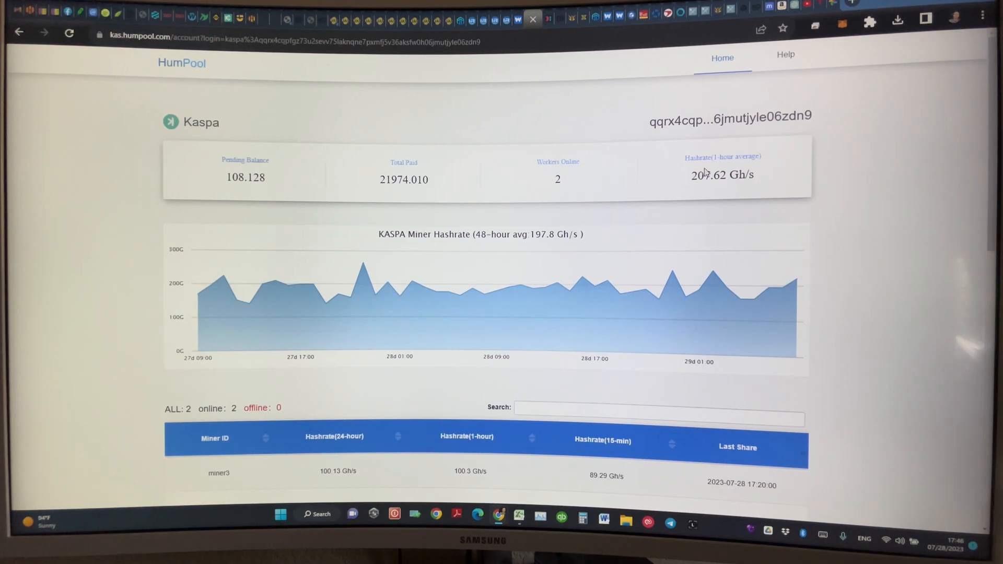
mouse_move(396, 139)
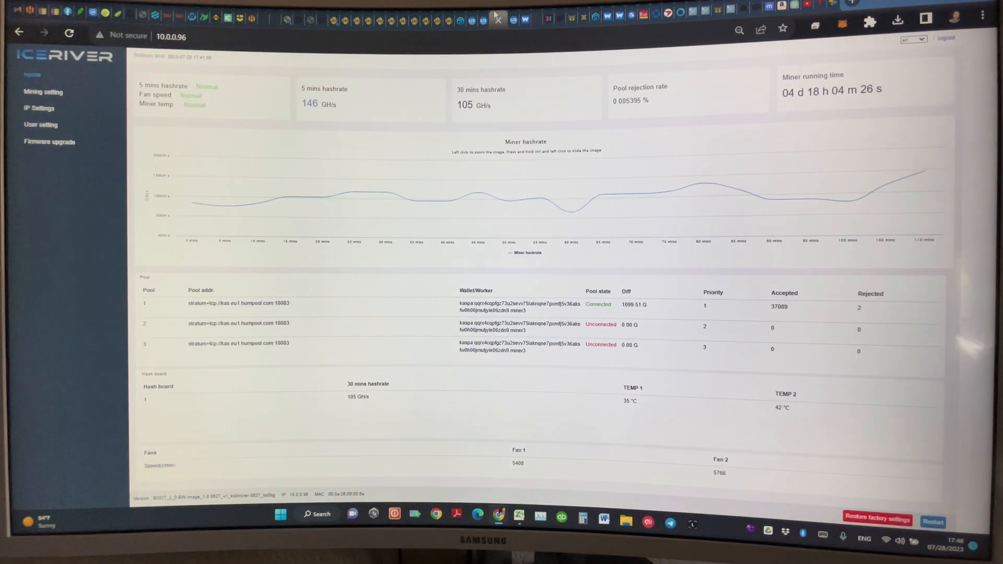
mouse_move(214, 205)
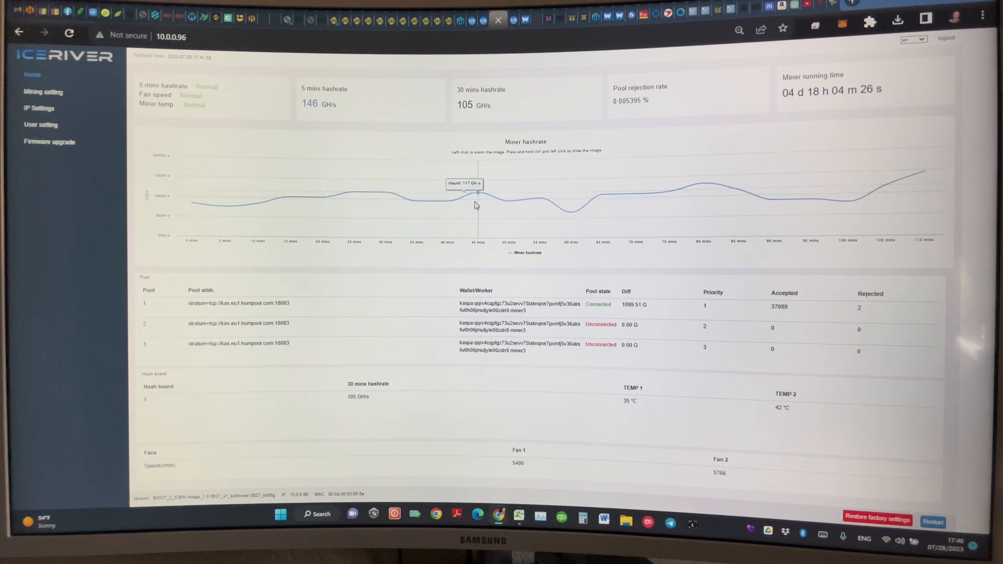
mouse_move(776, 201)
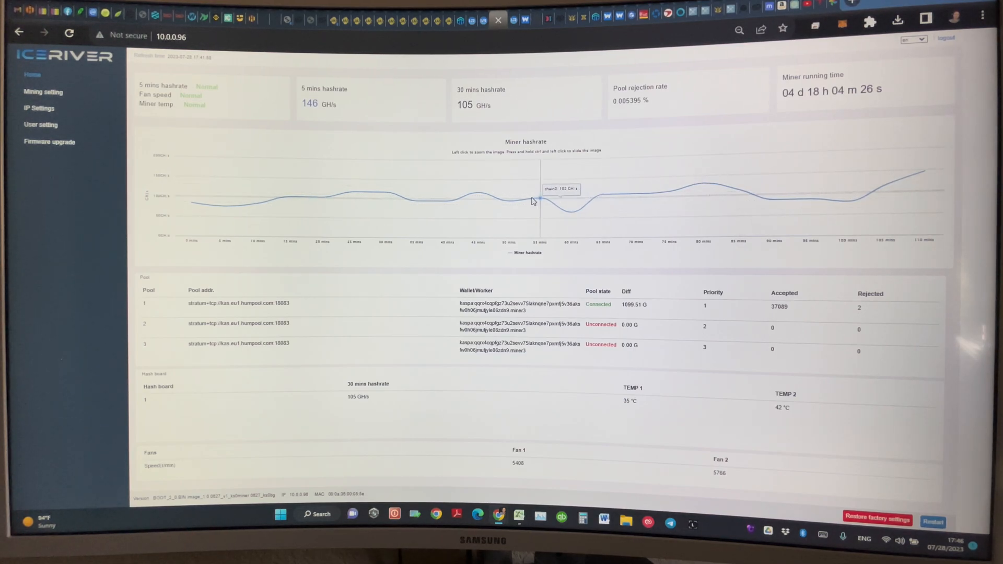
mouse_move(513, 14)
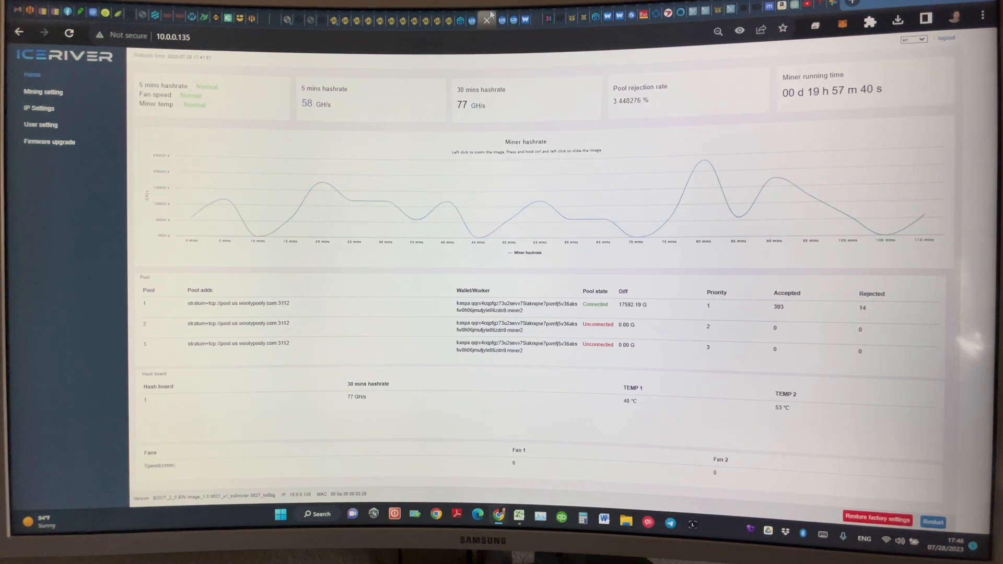
mouse_move(353, 195)
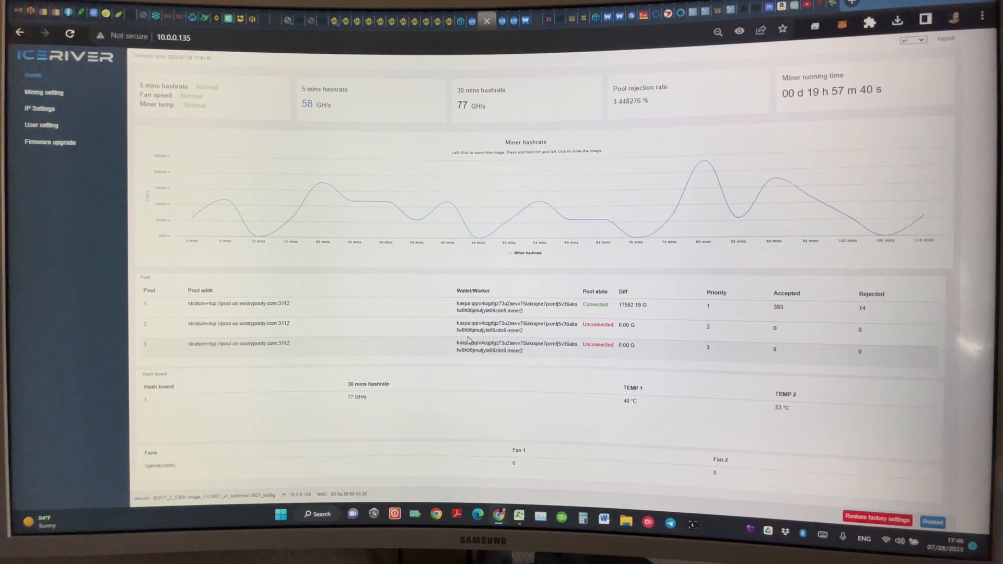
mouse_move(104, 247)
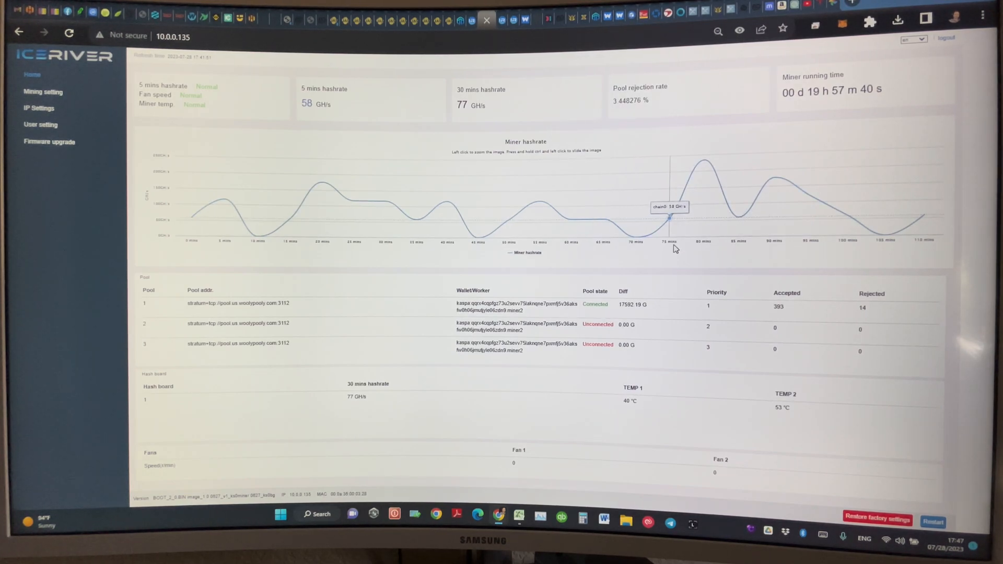
mouse_move(675, 250)
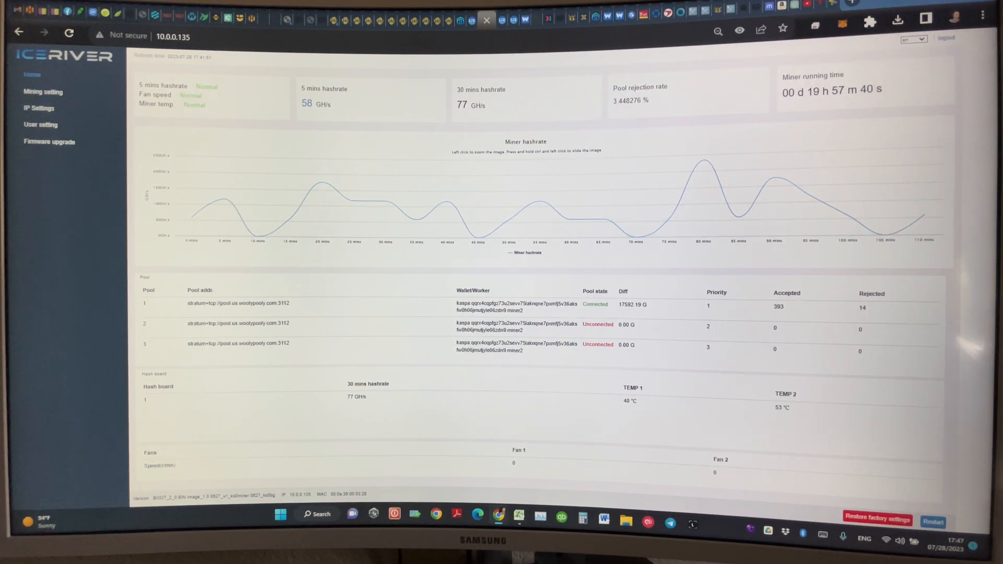
mouse_move(471, 18)
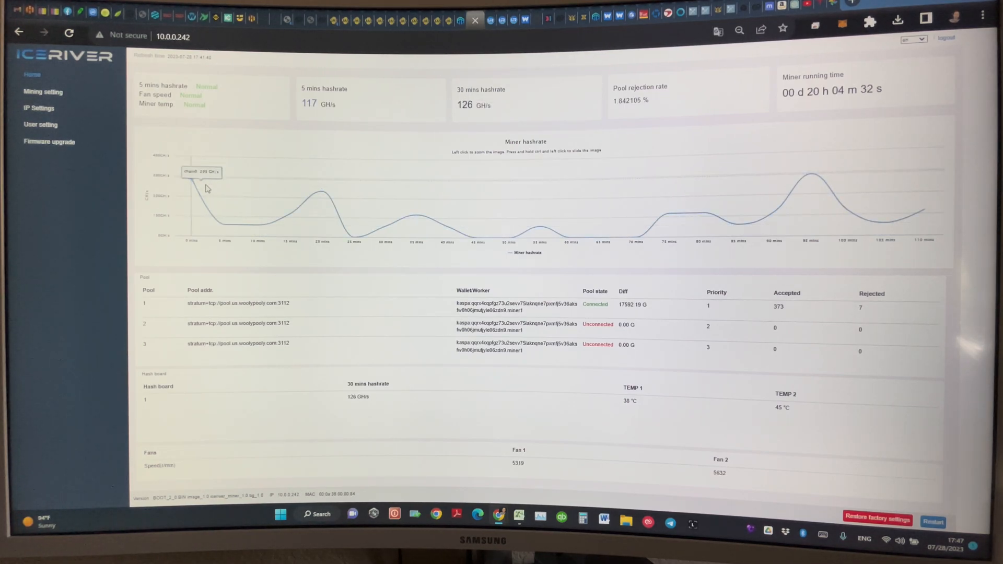
mouse_move(310, 204)
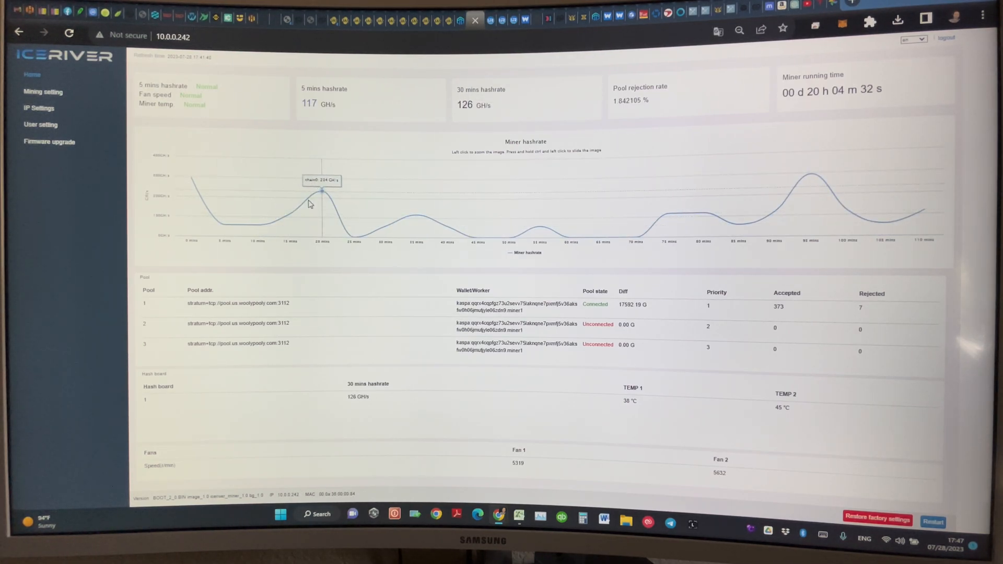
mouse_move(354, 238)
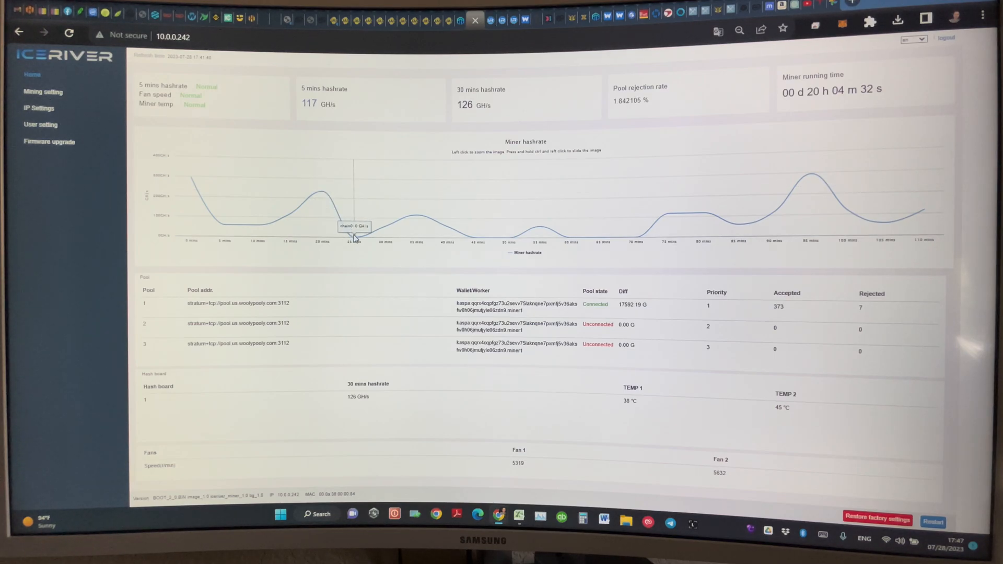
mouse_move(332, 208)
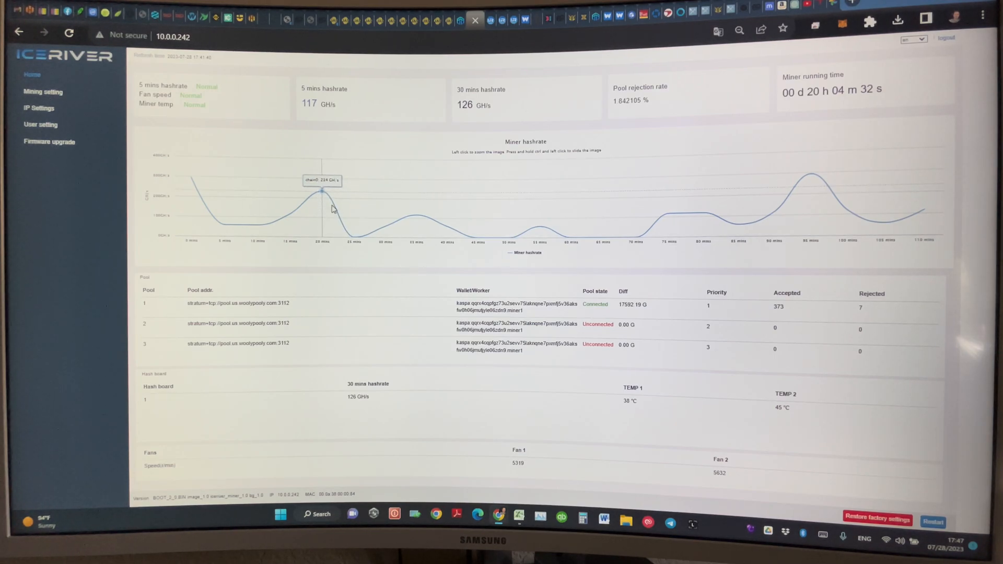
mouse_move(489, 247)
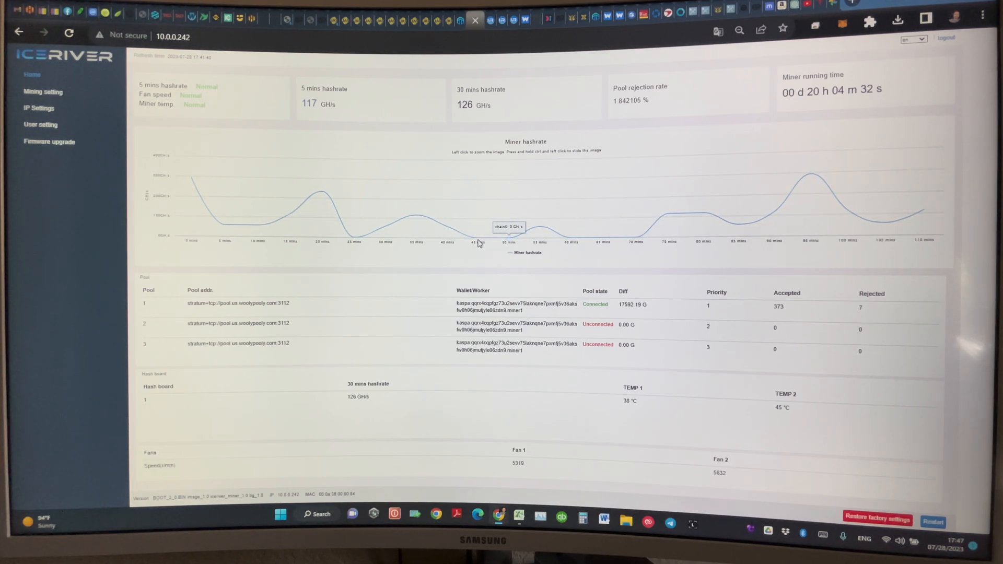
mouse_move(520, 245)
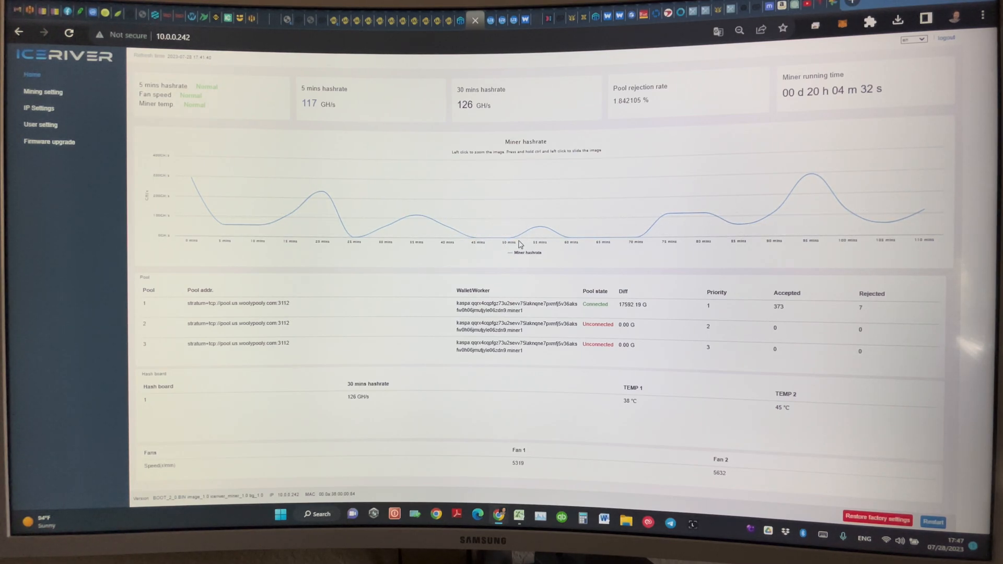
mouse_move(540, 238)
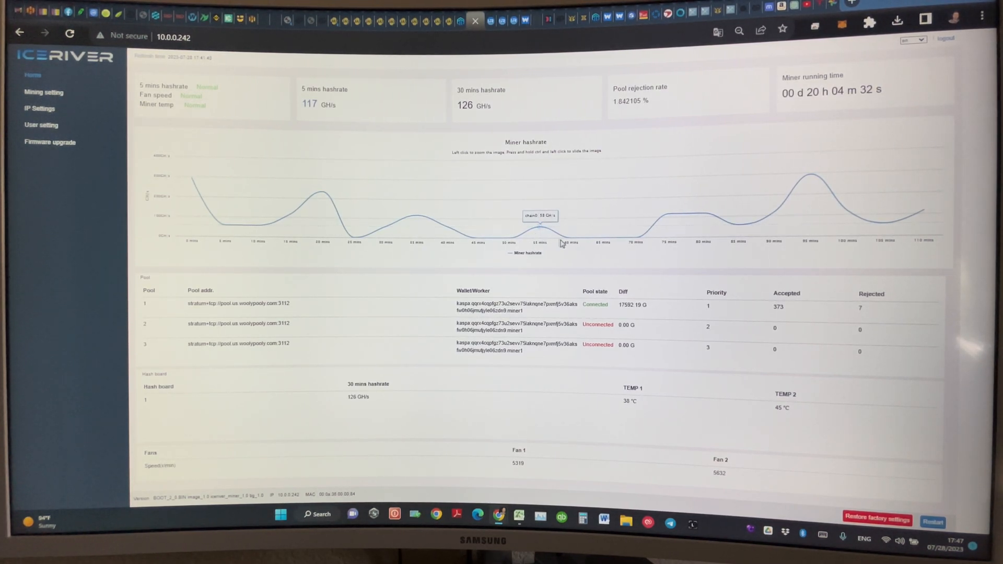
mouse_move(624, 247)
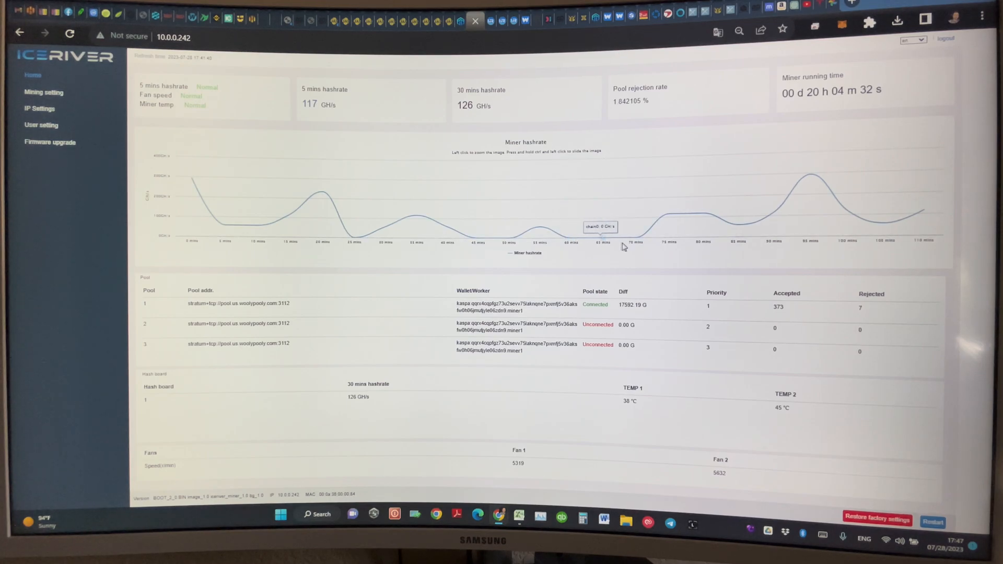
mouse_move(643, 242)
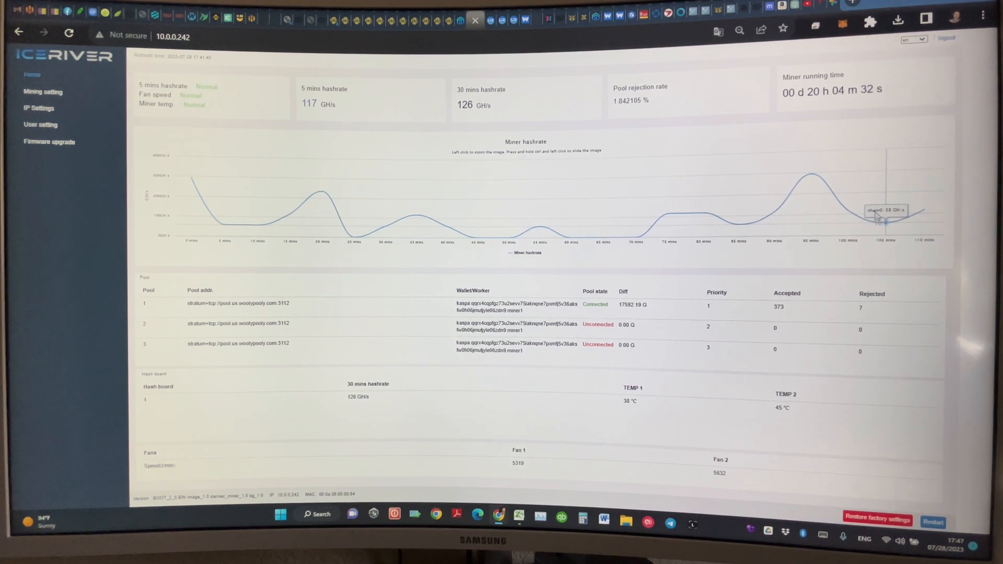
mouse_move(668, 268)
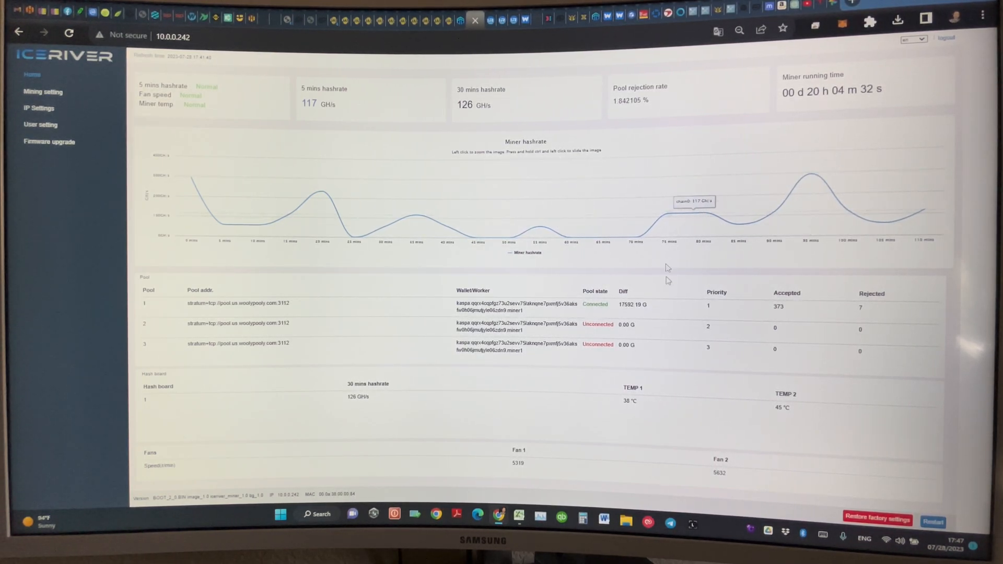
mouse_move(508, 224)
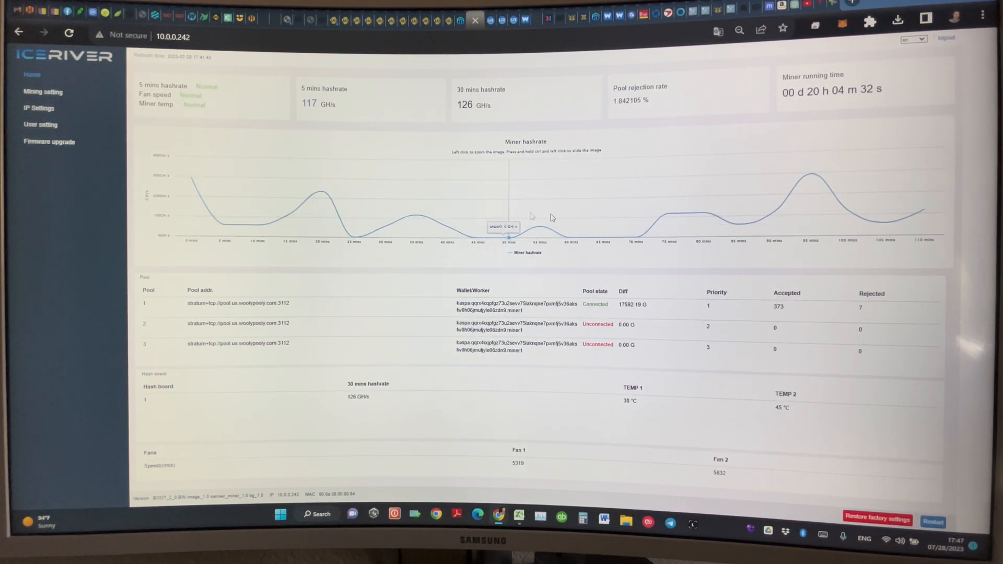
mouse_move(886, 205)
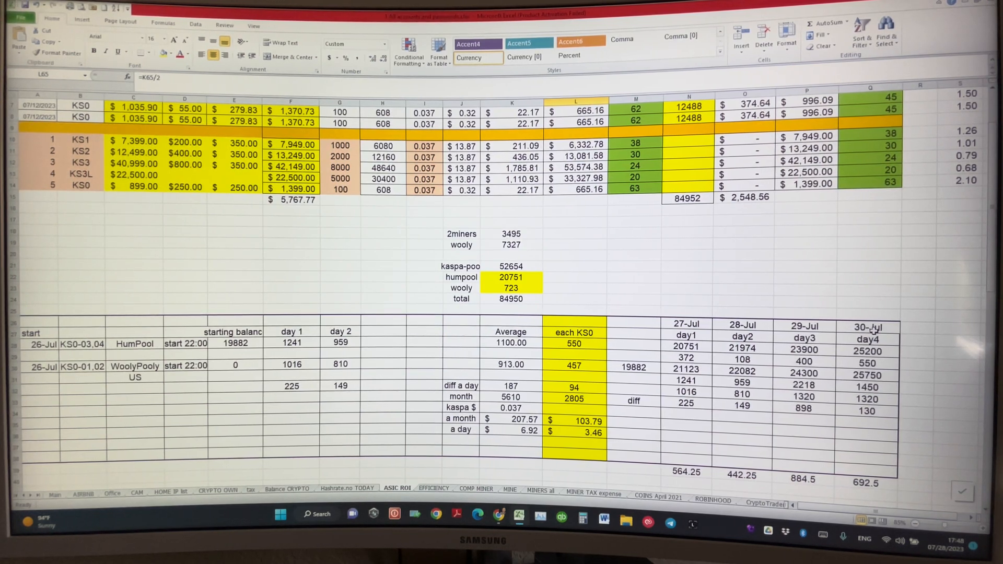
mouse_move(160, 417)
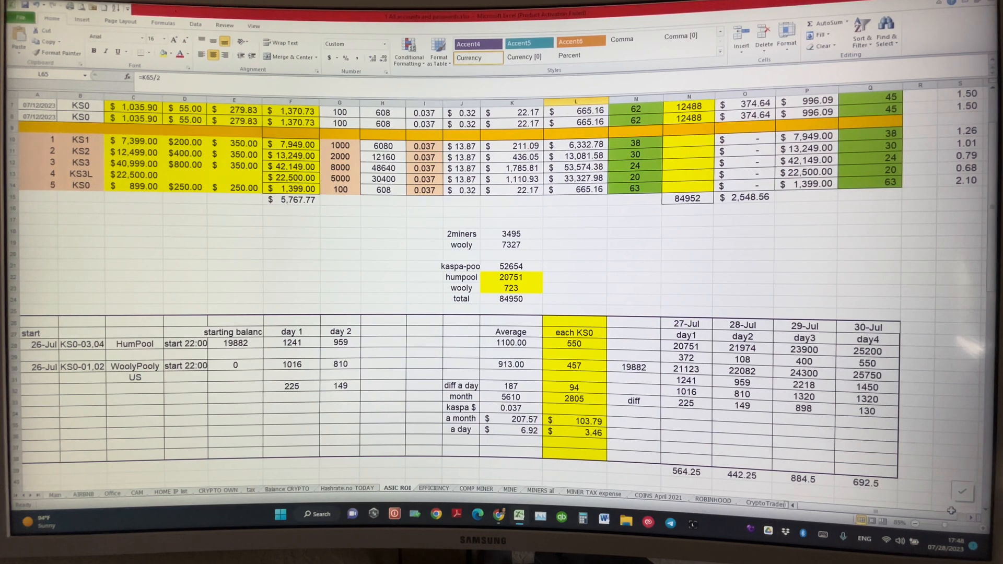
mouse_move(125, 331)
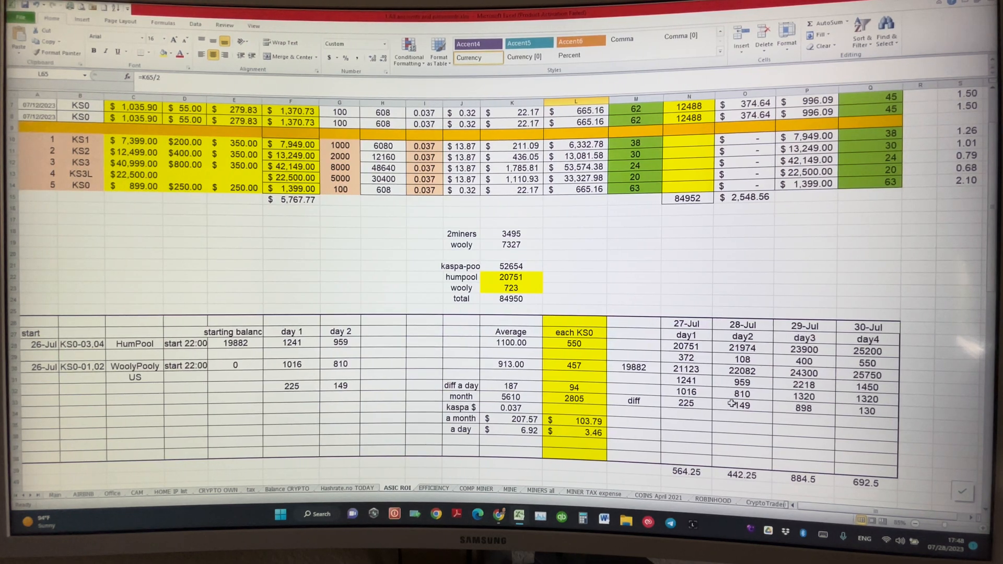
scroll(down, 3)
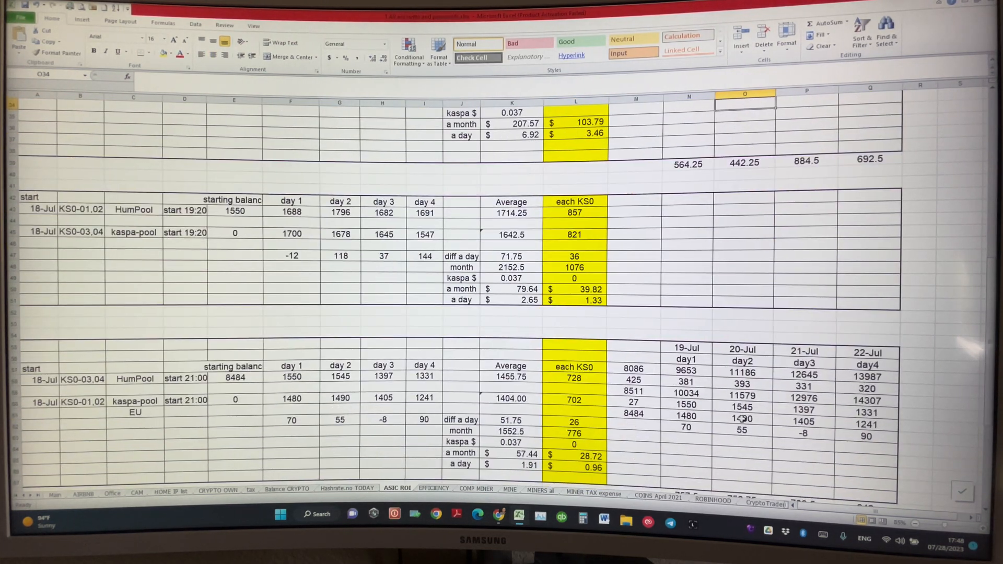
scroll(down, 3)
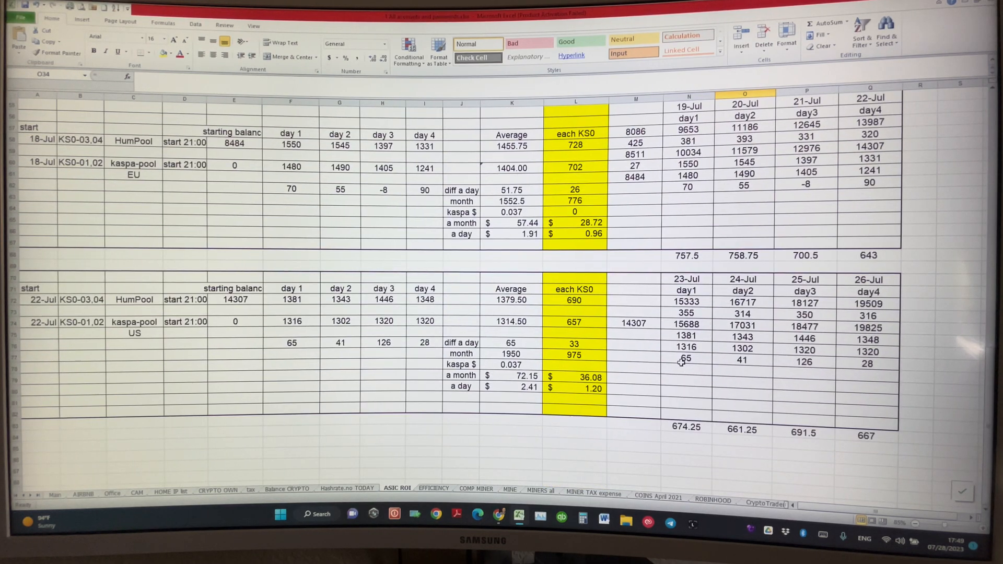
mouse_move(907, 385)
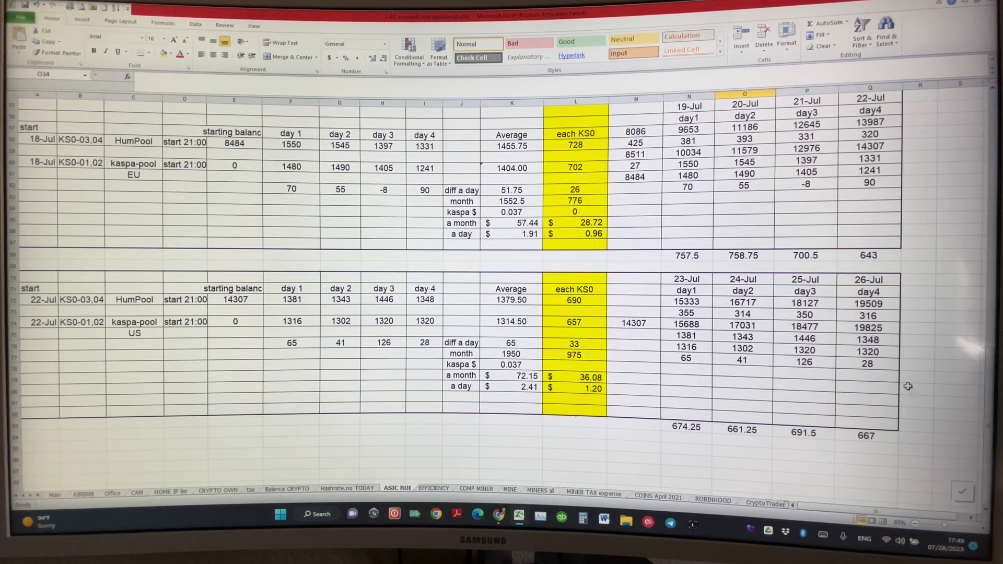
mouse_move(754, 358)
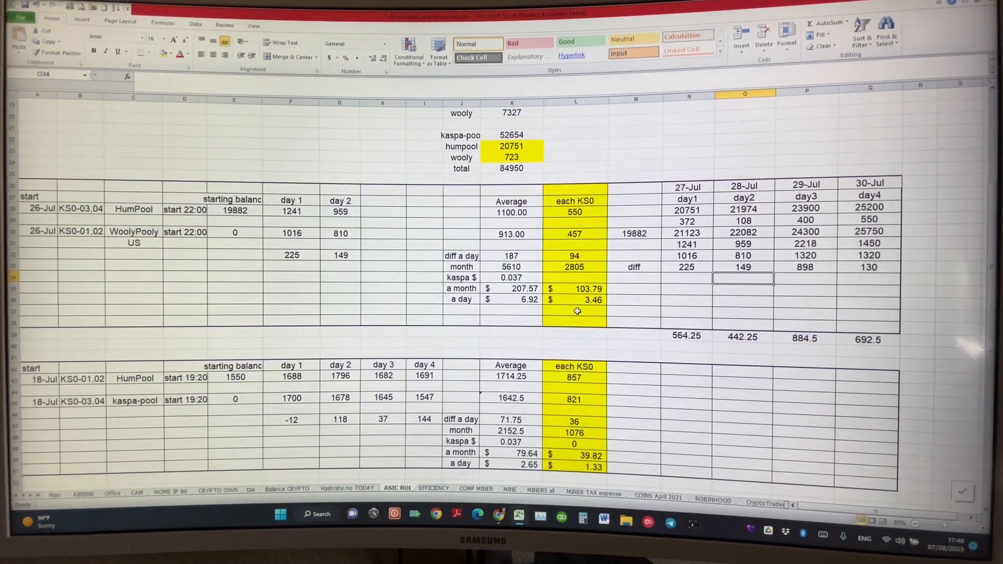
mouse_move(575, 223)
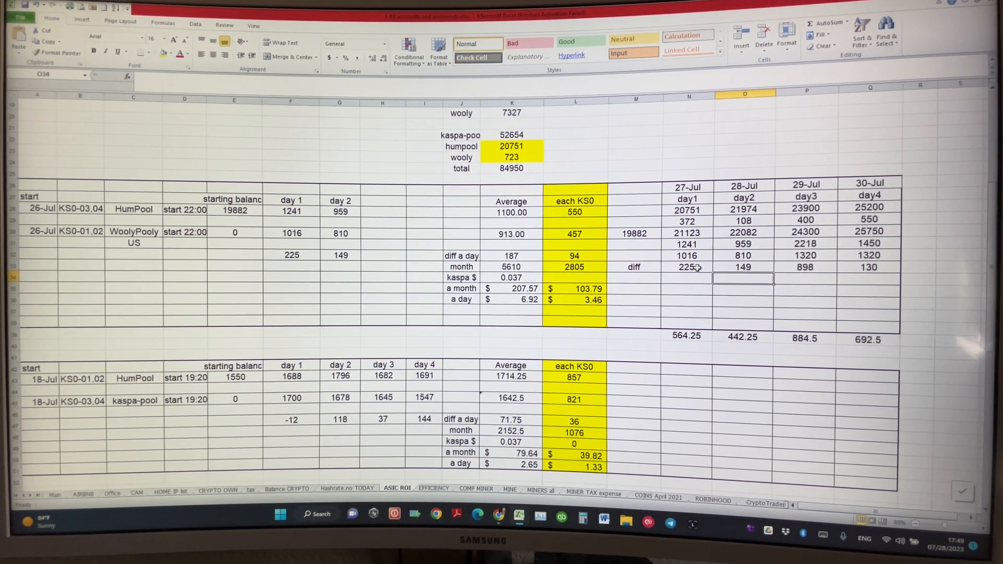
click(687, 266)
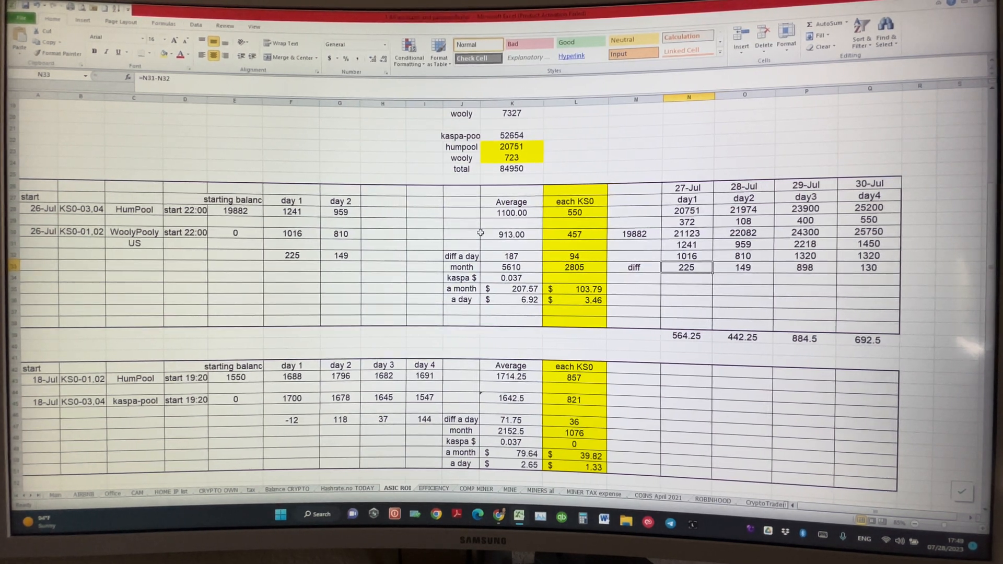
mouse_move(655, 229)
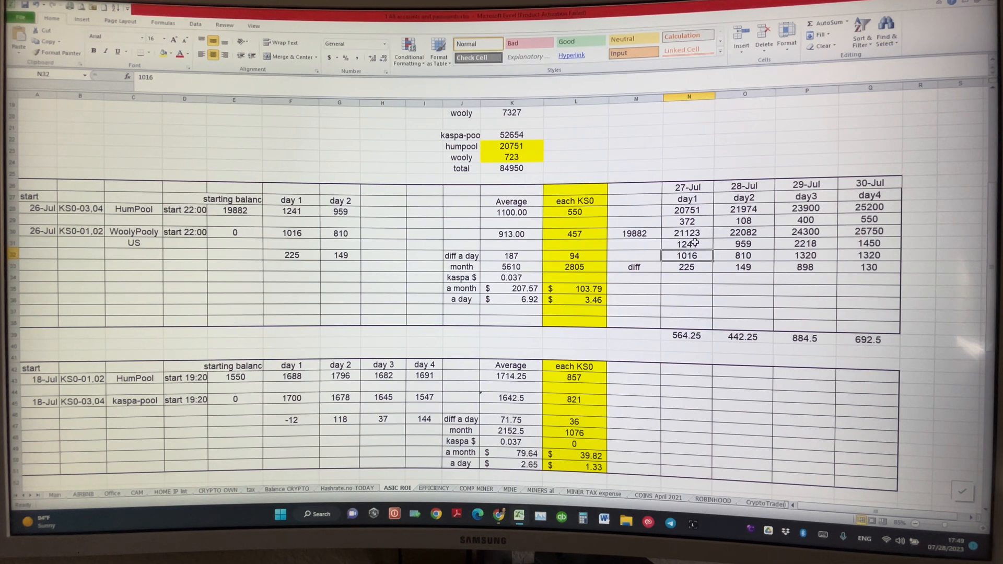
click(687, 243)
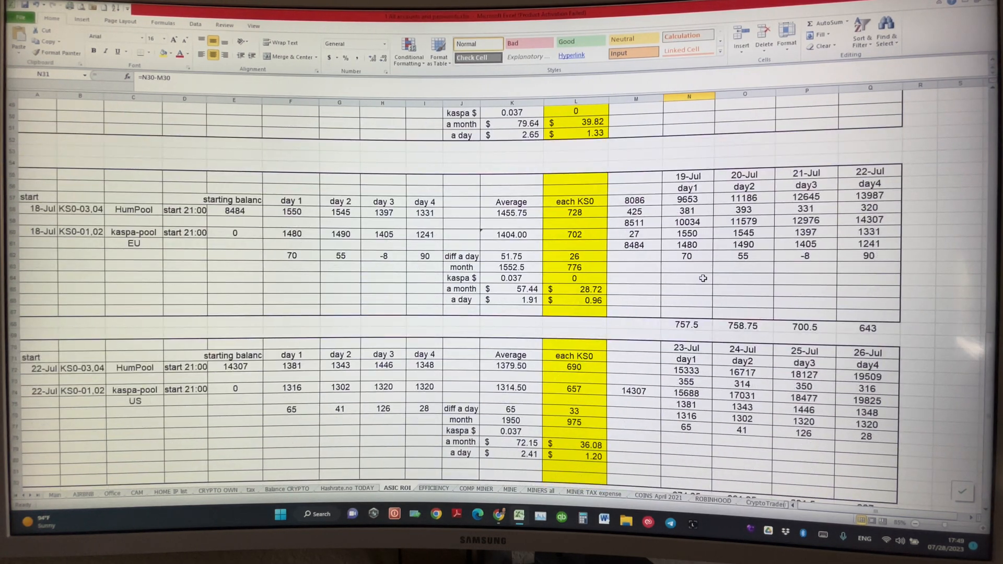
mouse_move(811, 412)
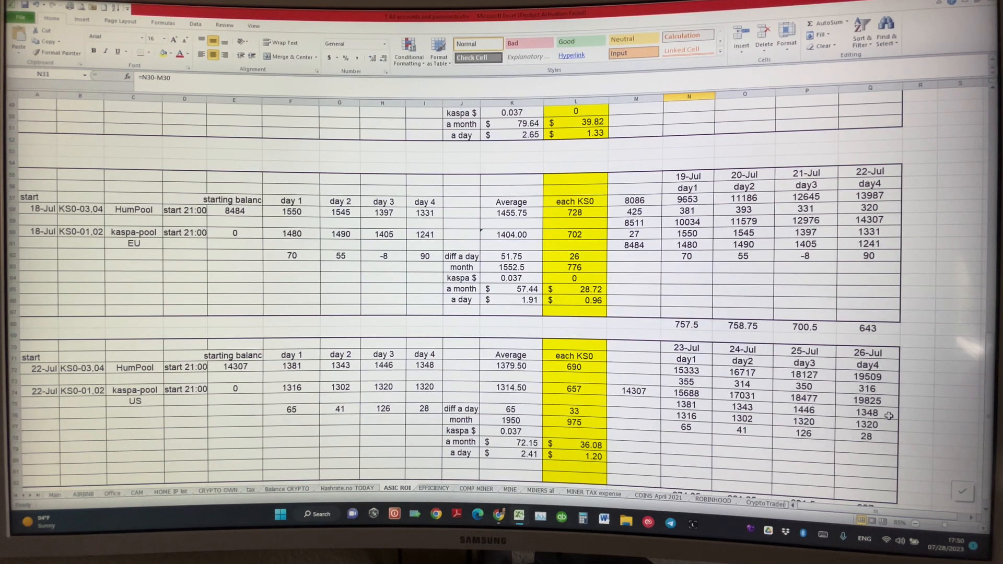
scroll(down, 3)
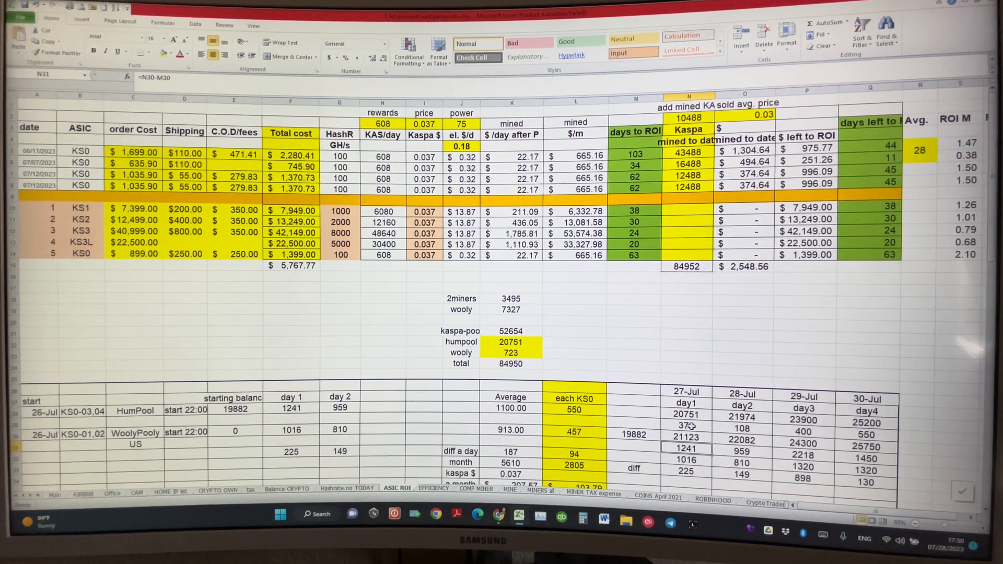
scroll(down, 3)
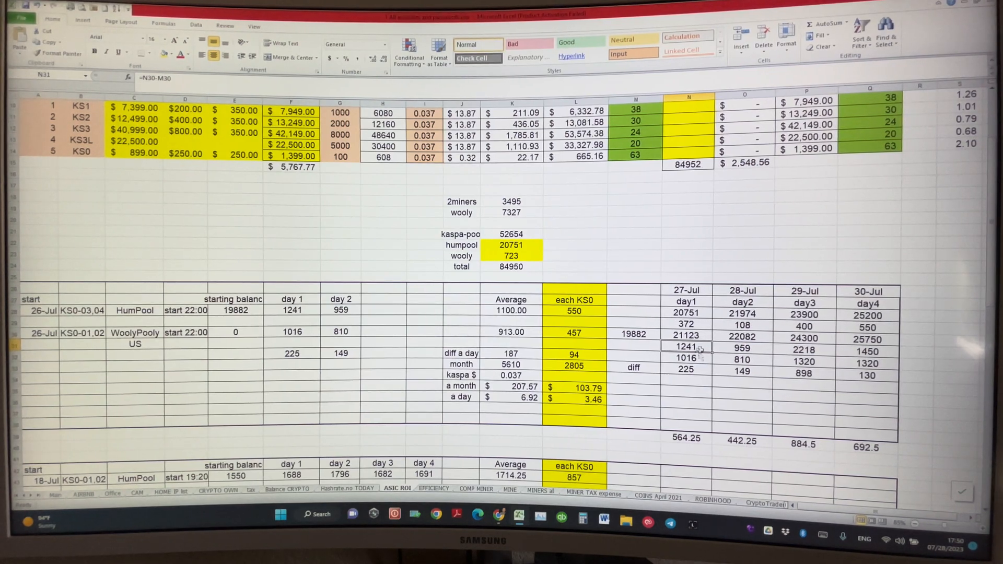
mouse_move(665, 343)
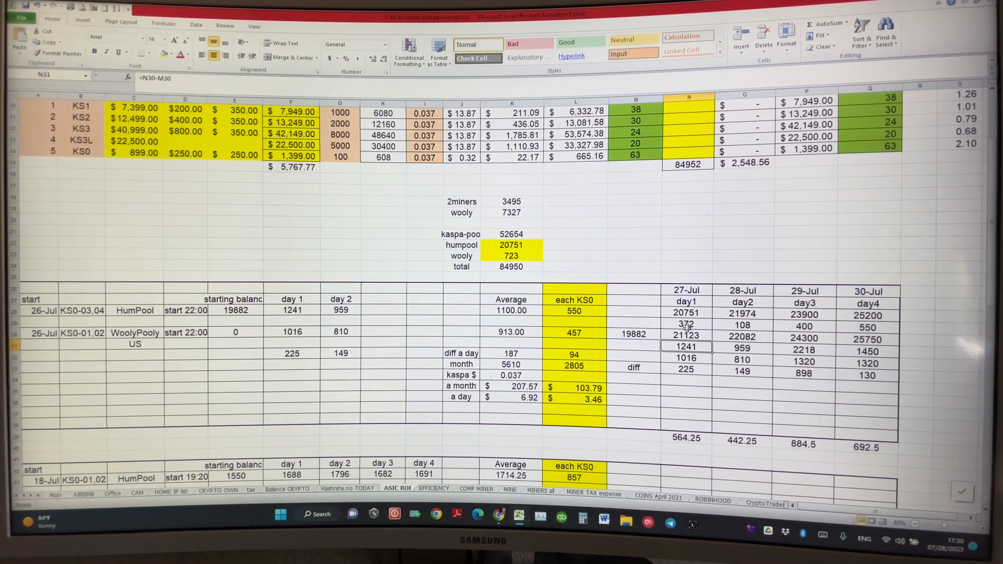
mouse_move(697, 346)
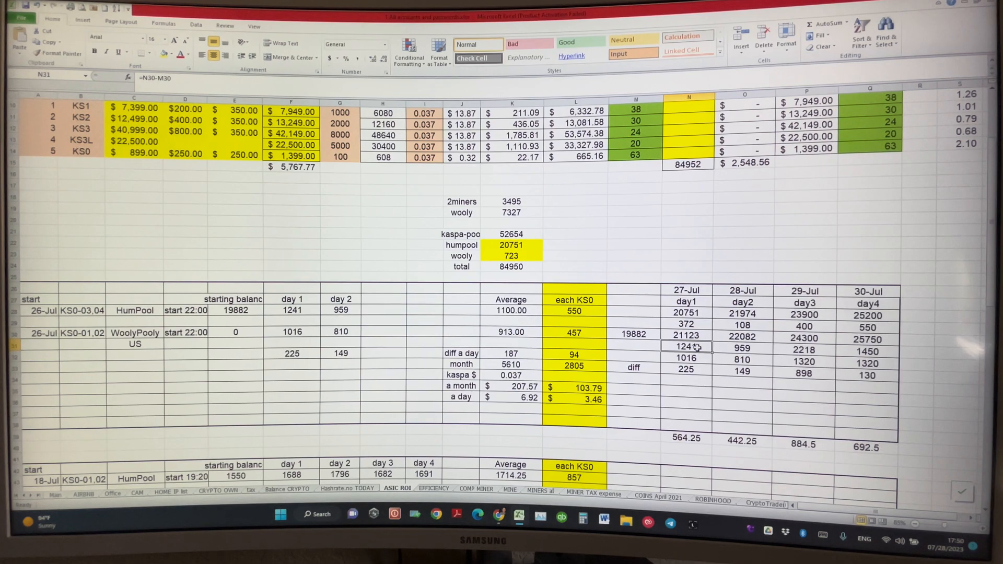
click(686, 357)
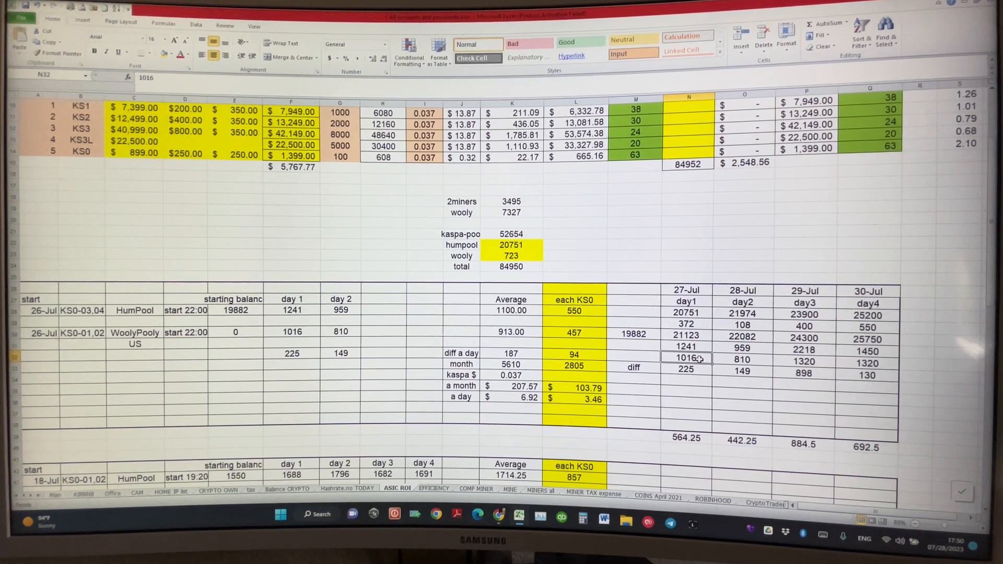
click(742, 348)
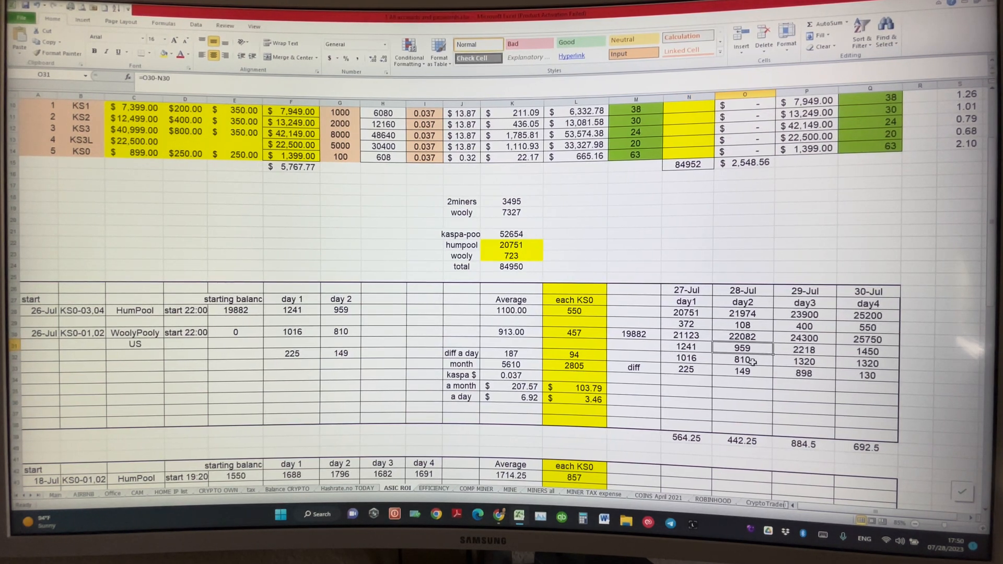
click(742, 358)
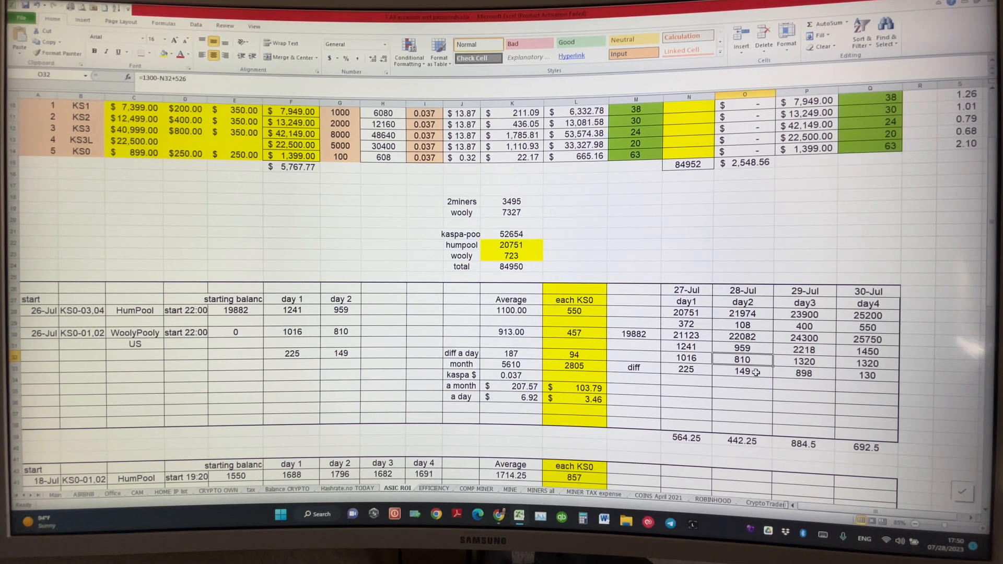
mouse_move(748, 372)
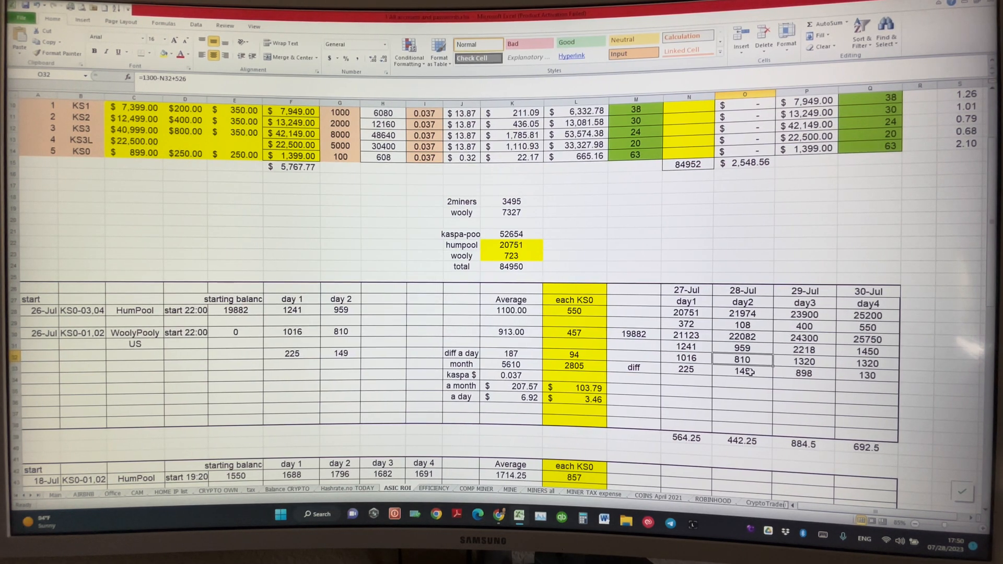
click(742, 372)
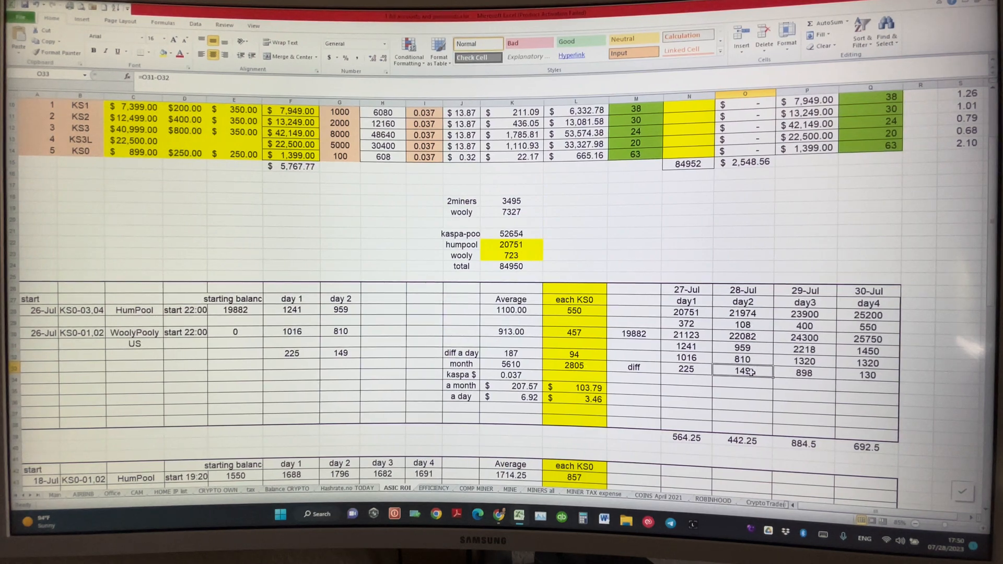
mouse_move(753, 377)
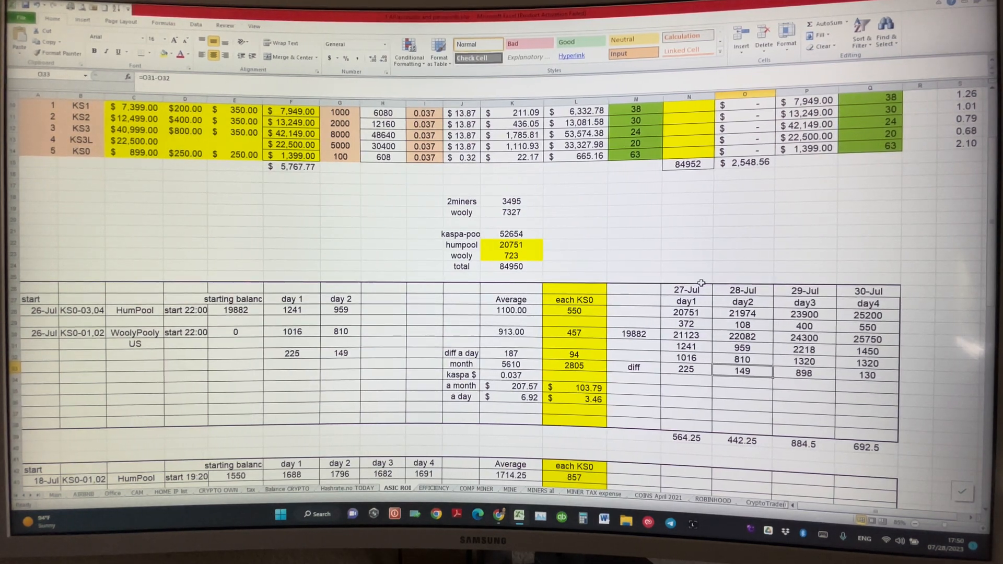
scroll(down, 3)
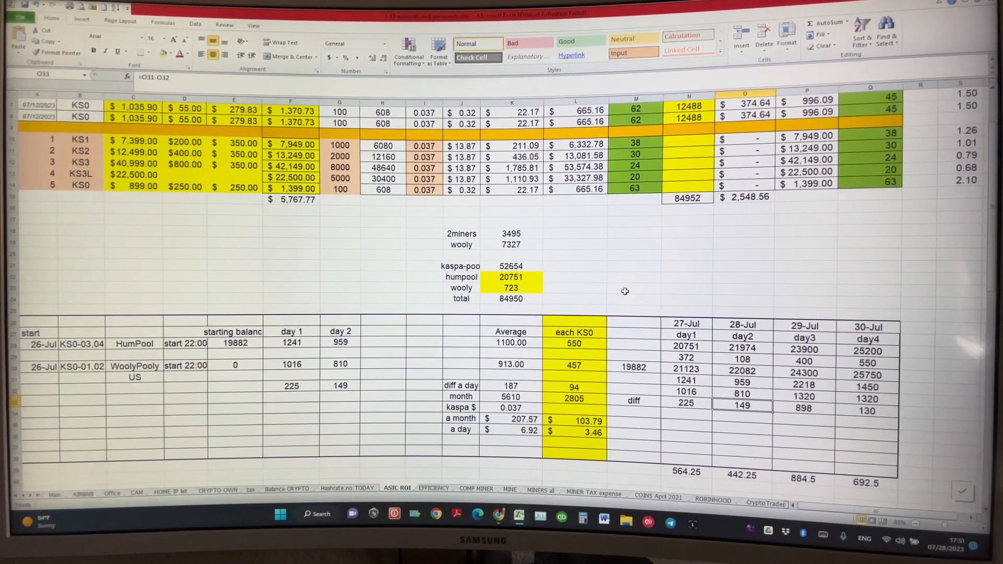
mouse_move(644, 294)
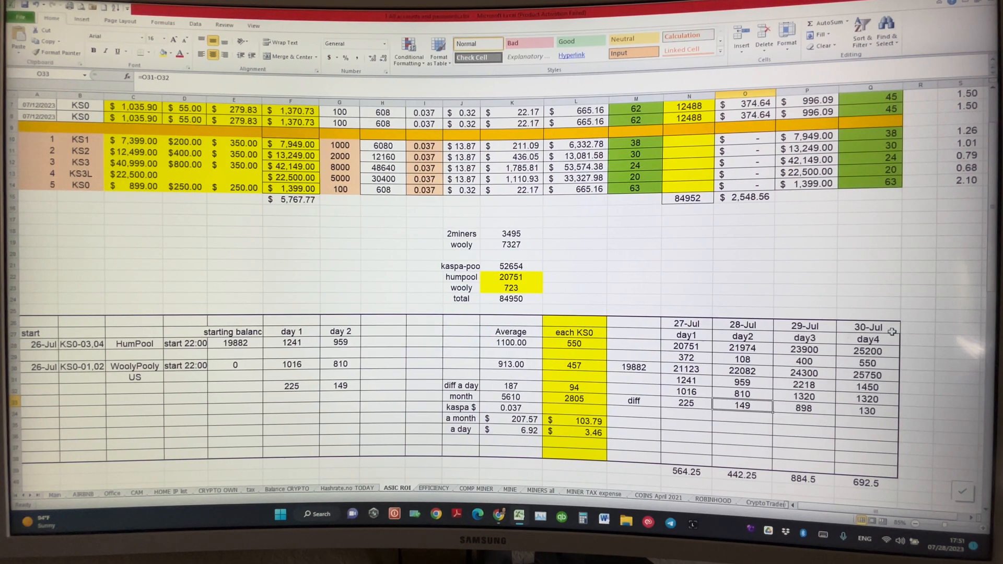
Step: Clear the 29-Jul and 30-Jul balance figures so both day totals show 0
click(805, 351)
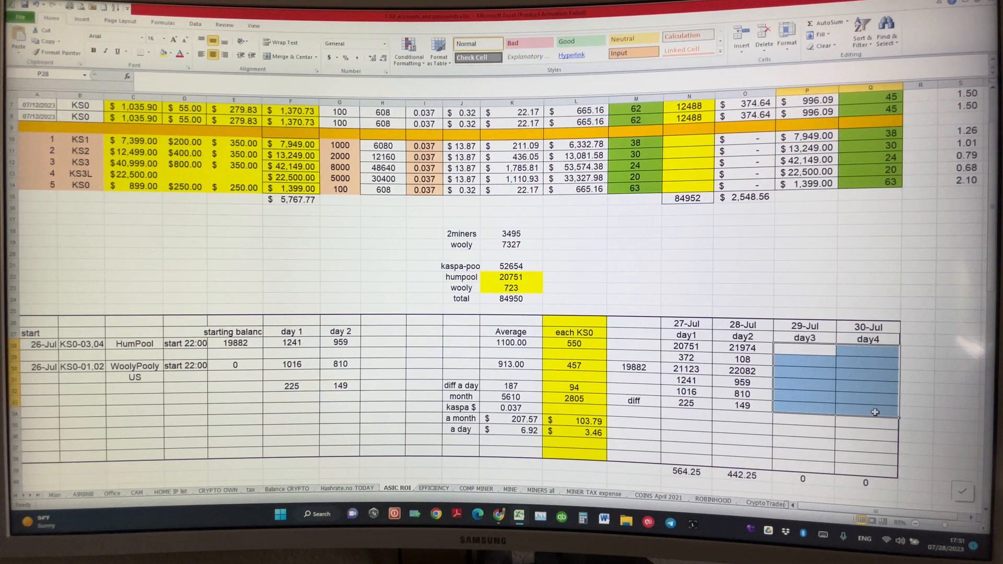
mouse_move(889, 335)
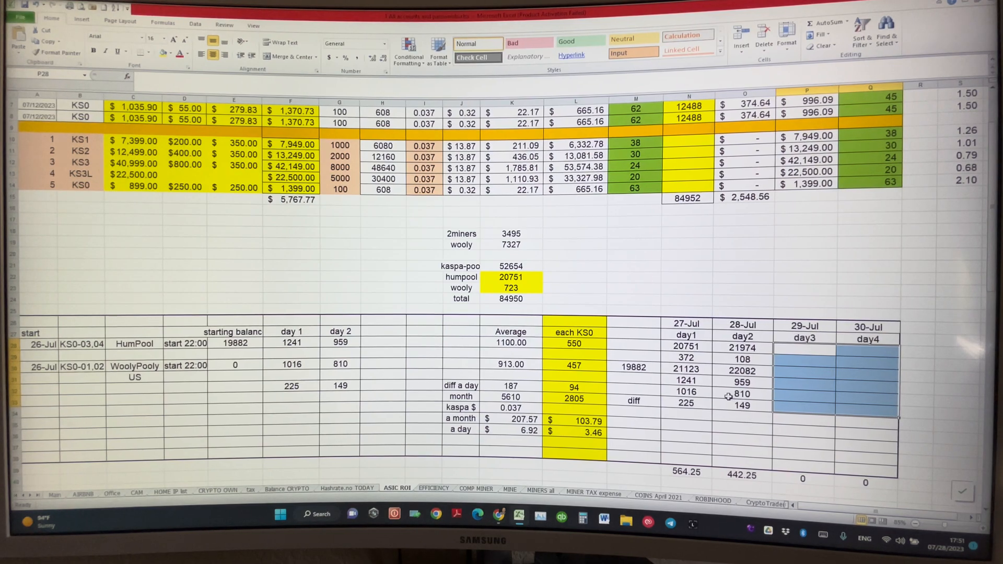
mouse_move(743, 409)
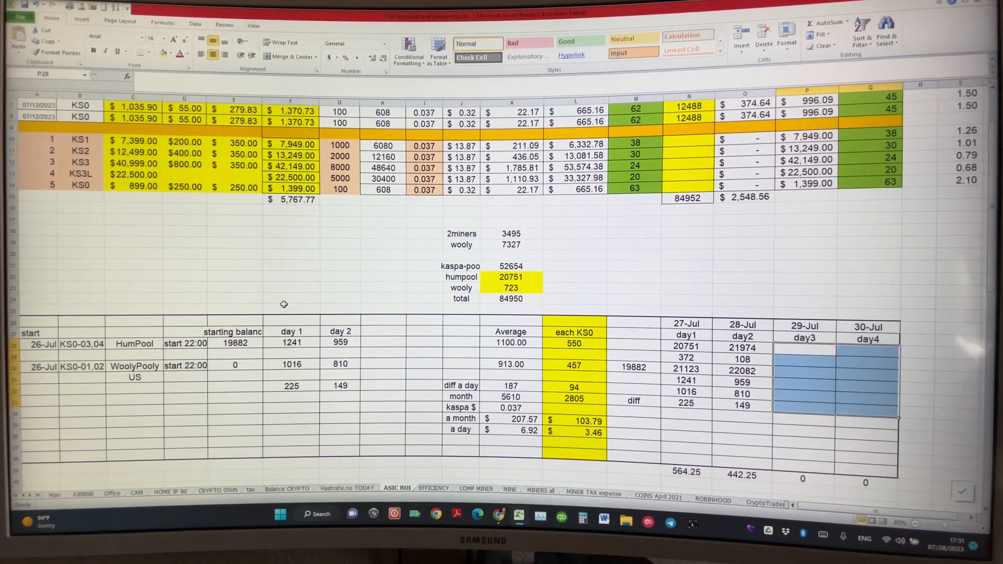
mouse_move(414, 222)
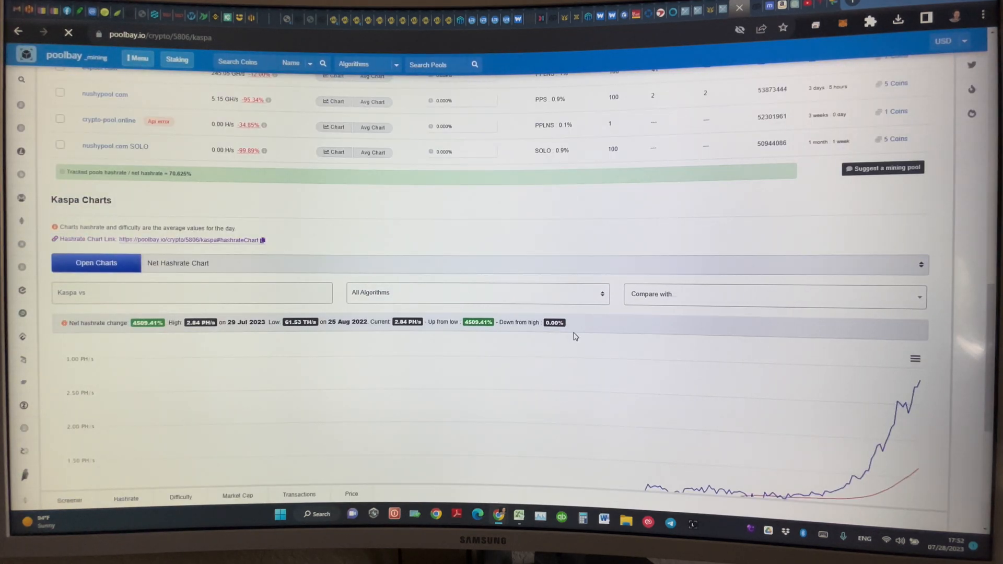
Step: Scroll to poolbay's Kaspa net hashrate chart peaking at 2.84 PH/s
scroll(down, 3)
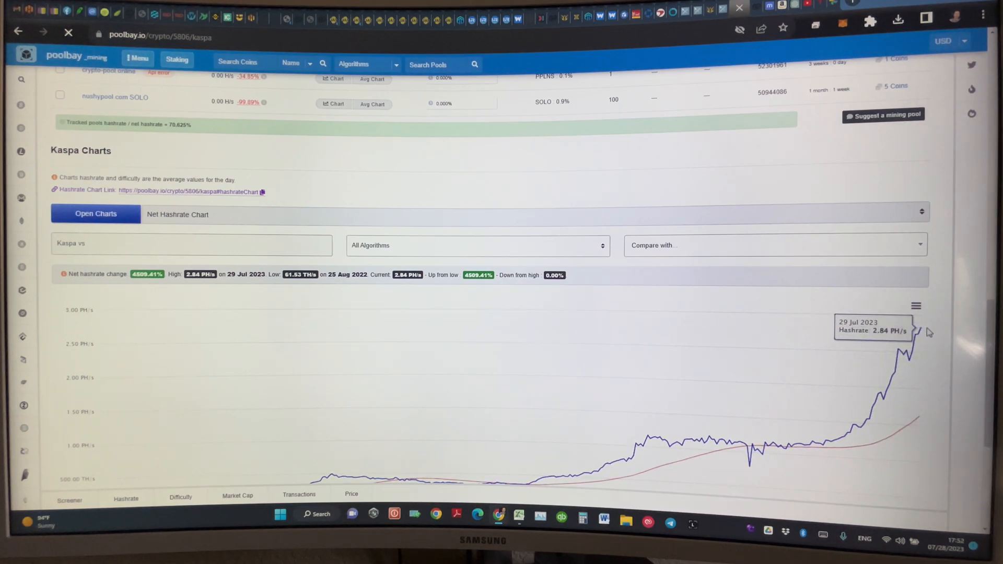
mouse_move(919, 336)
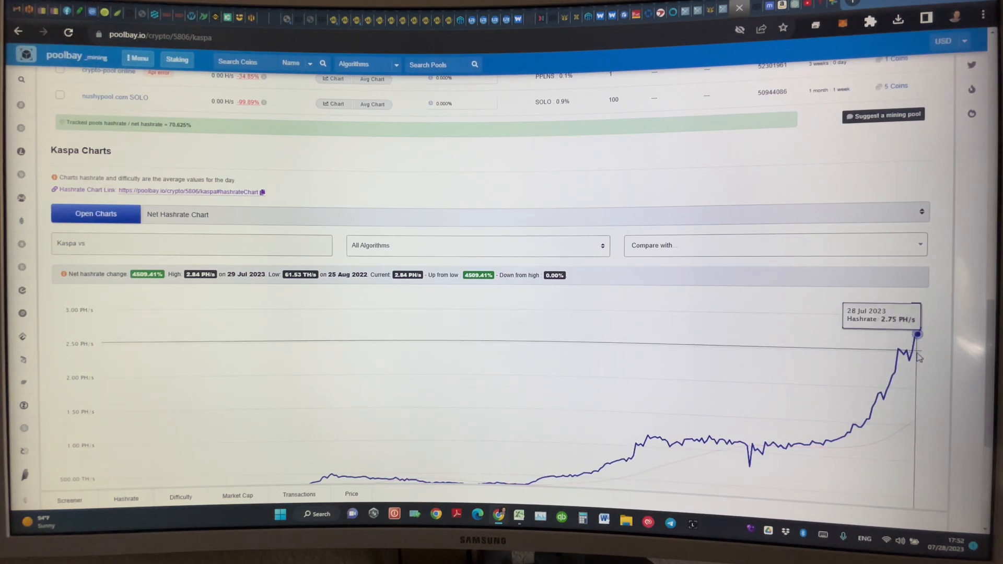
mouse_move(898, 351)
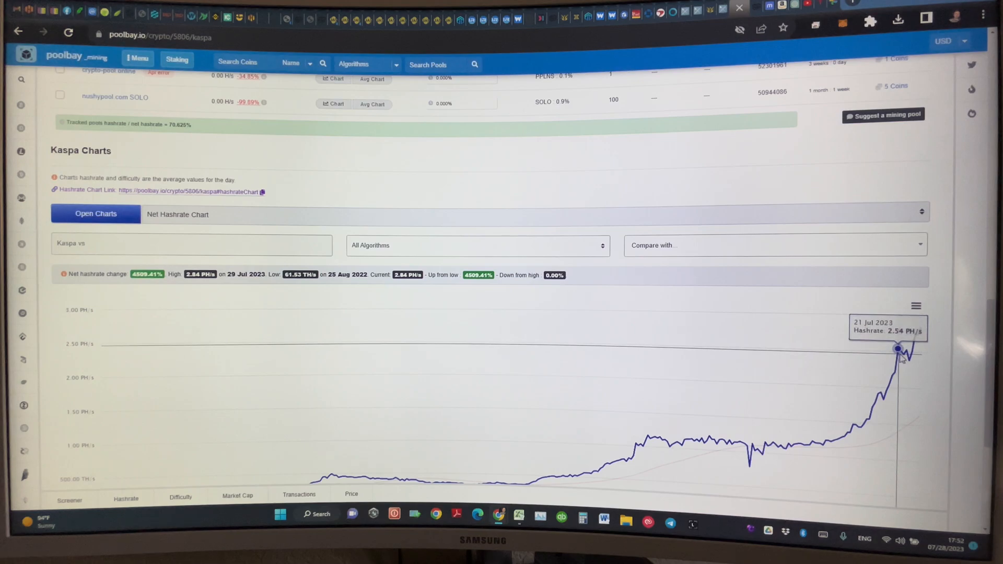
mouse_move(908, 359)
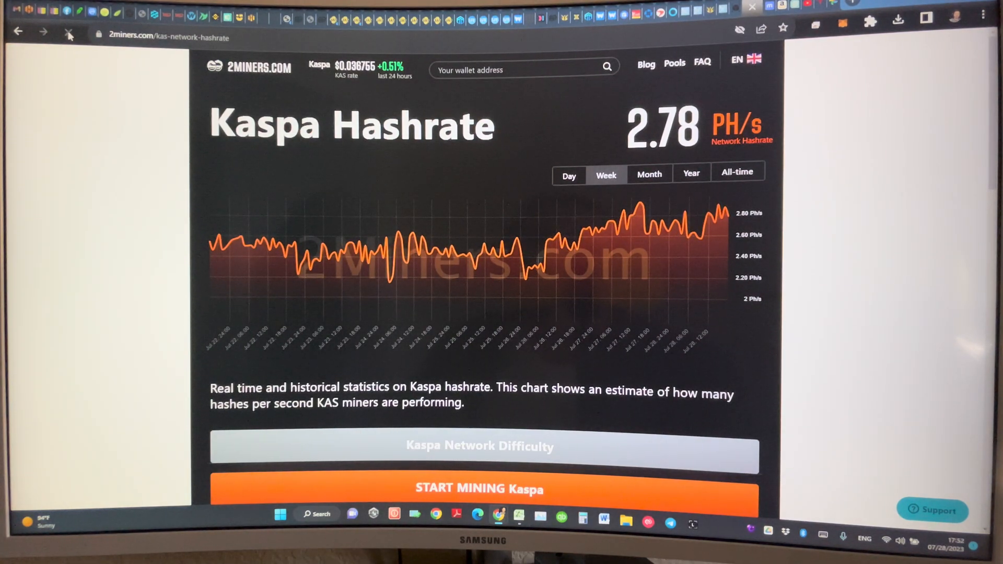
Step: Show 2miners' weekly Kaspa network hashrate chart at 2.78 PH/s
click(69, 33)
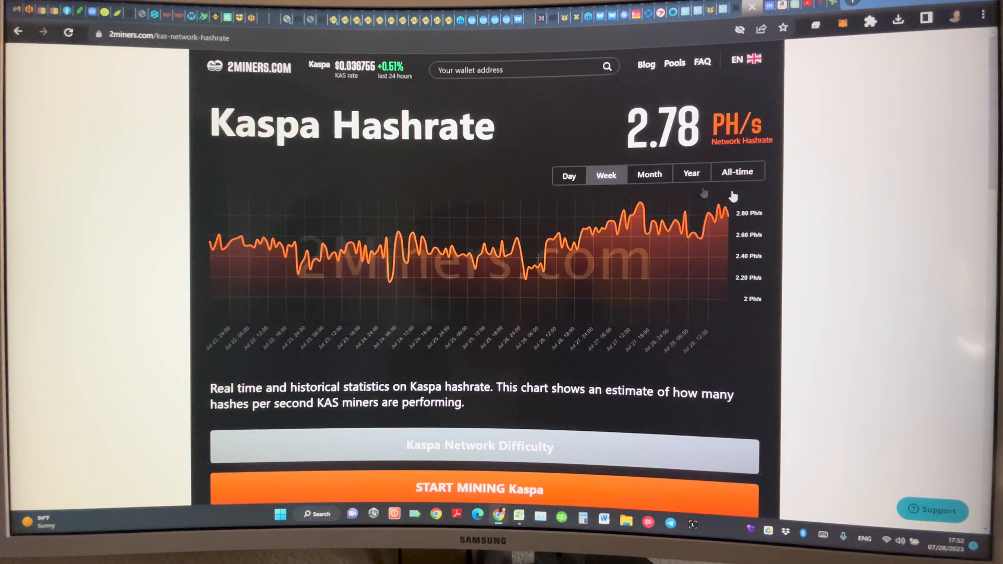
mouse_move(727, 212)
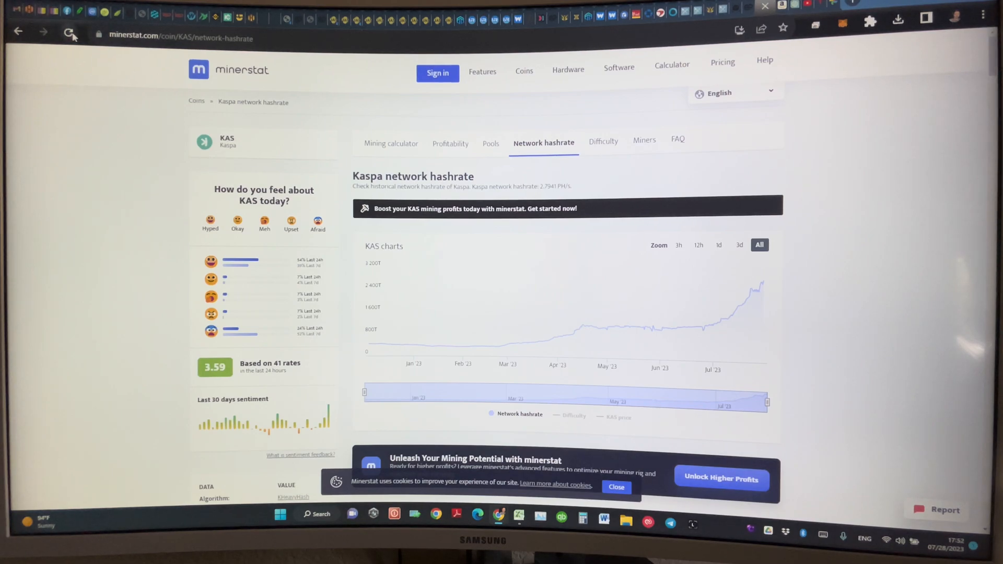
Step: Show minerstat's KAS network hashrate history and its daily average hashrate and price table
click(68, 33)
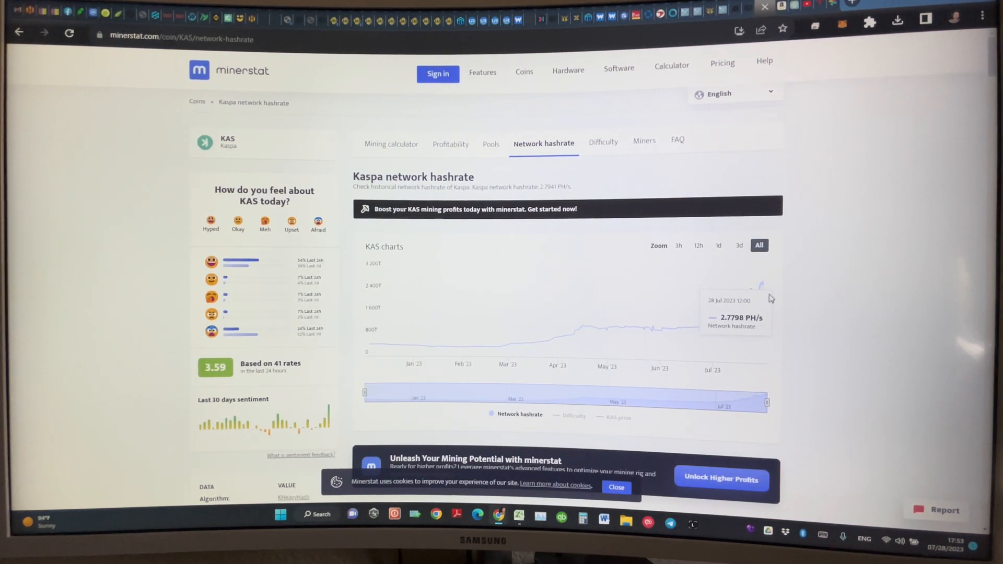
mouse_move(767, 288)
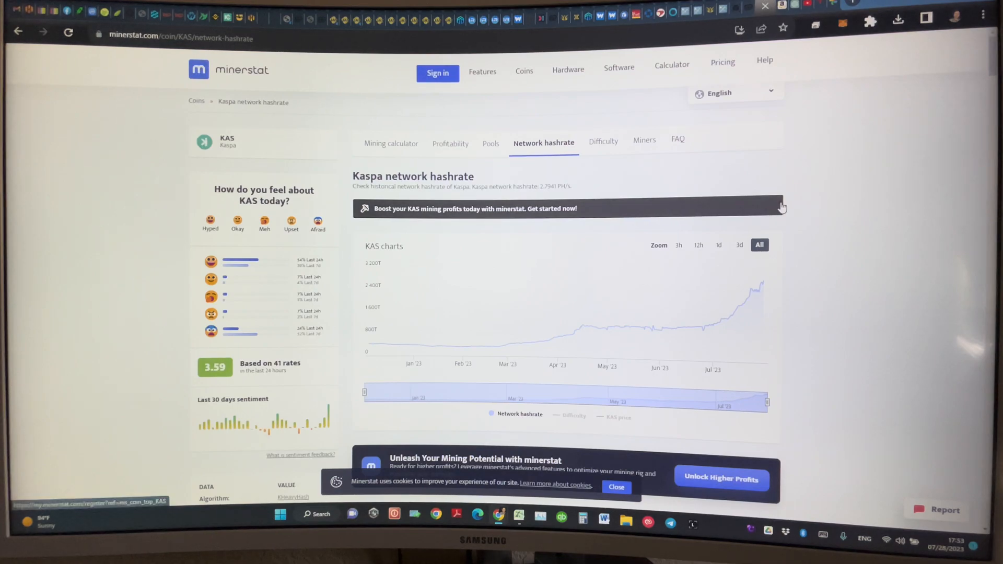
mouse_move(584, 343)
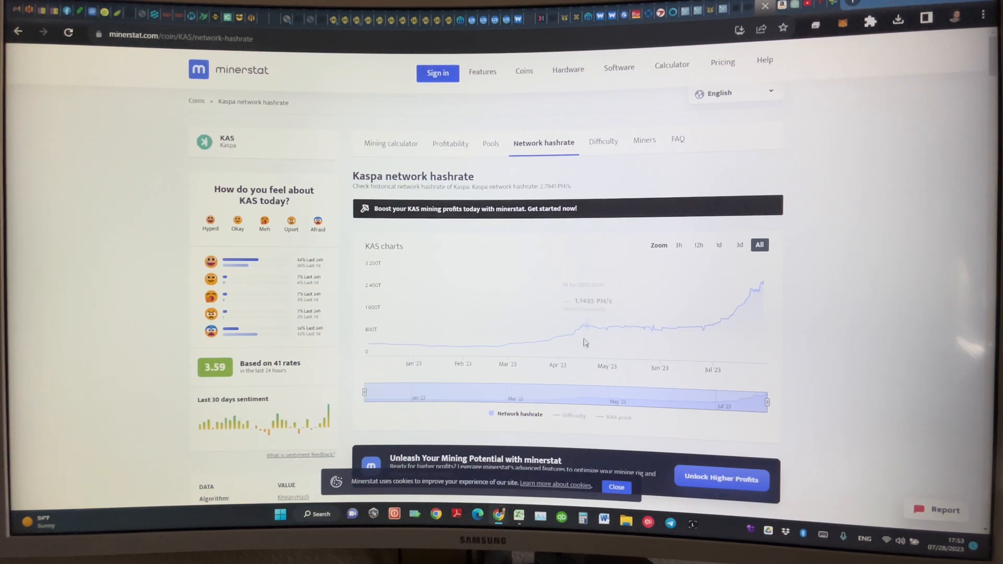
scroll(down, 3)
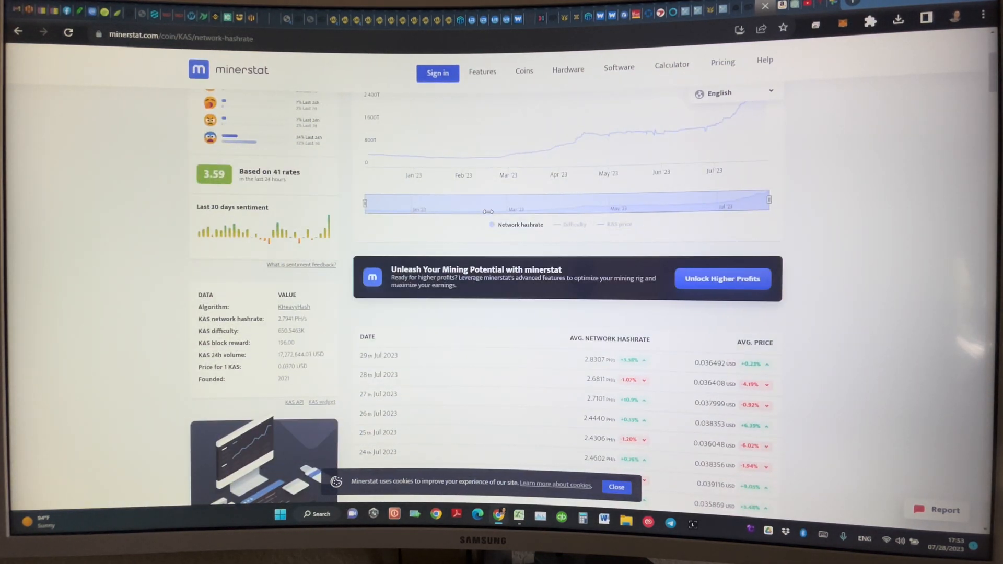
scroll(down, 3)
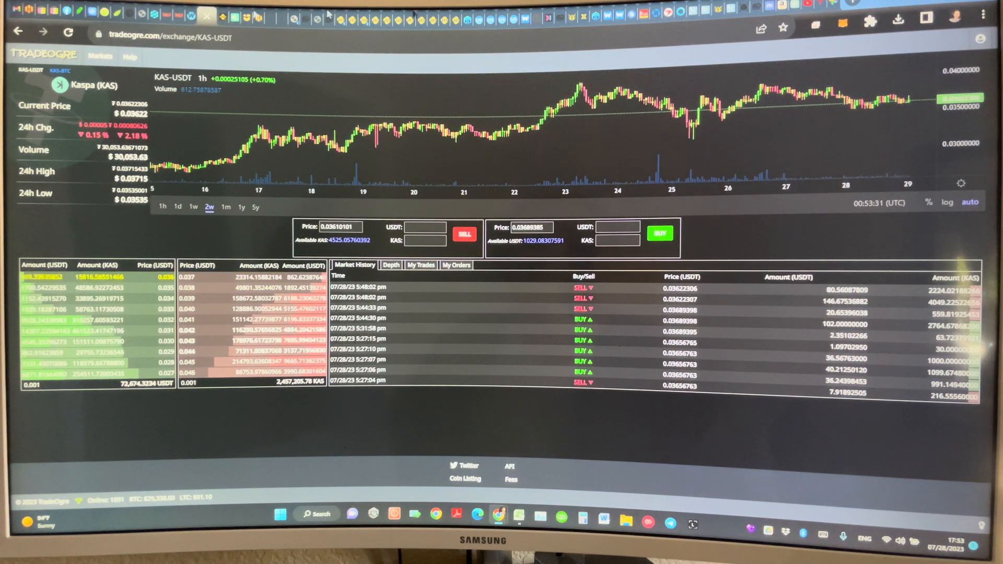
Step: Fill the TradeOgre sell form with the available KAS balance, about 525.06 KAS at 0.0365
click(68, 32)
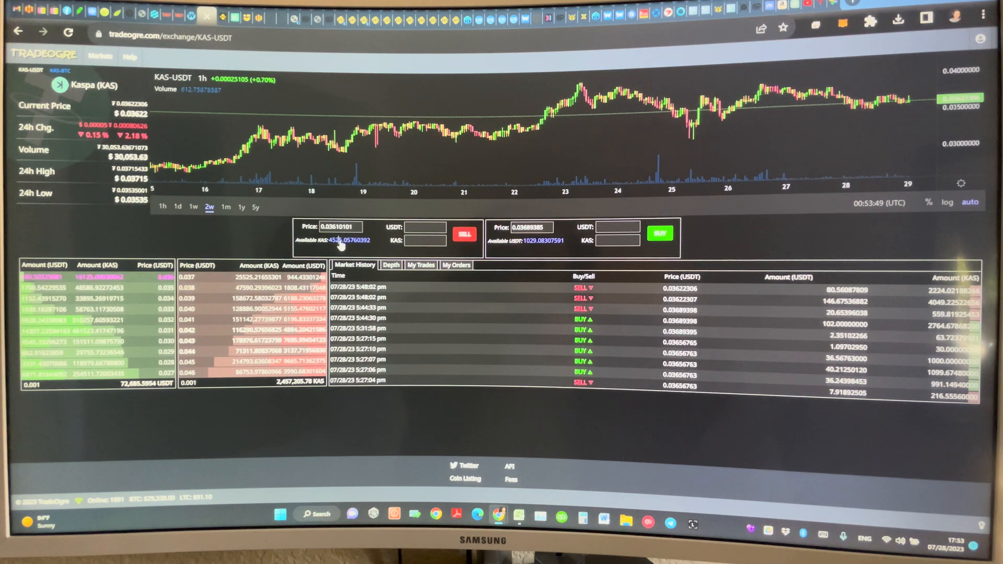
click(350, 241)
text(0.0365)
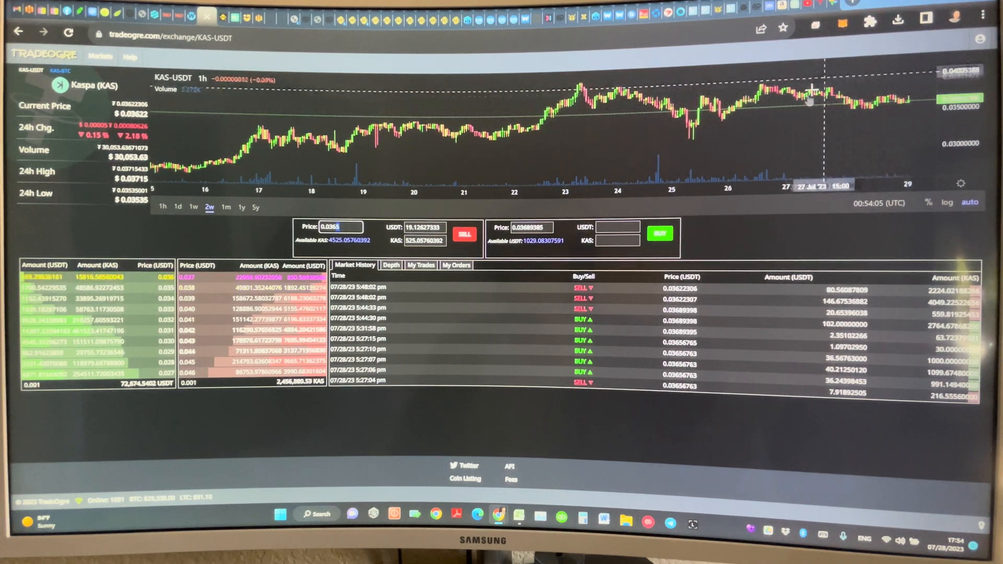
mouse_move(784, 126)
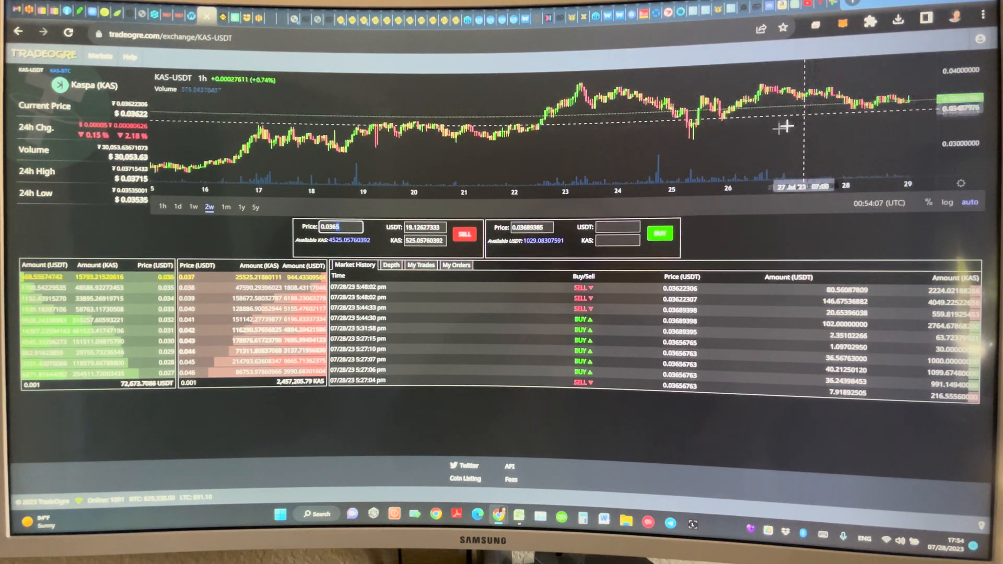
mouse_move(730, 118)
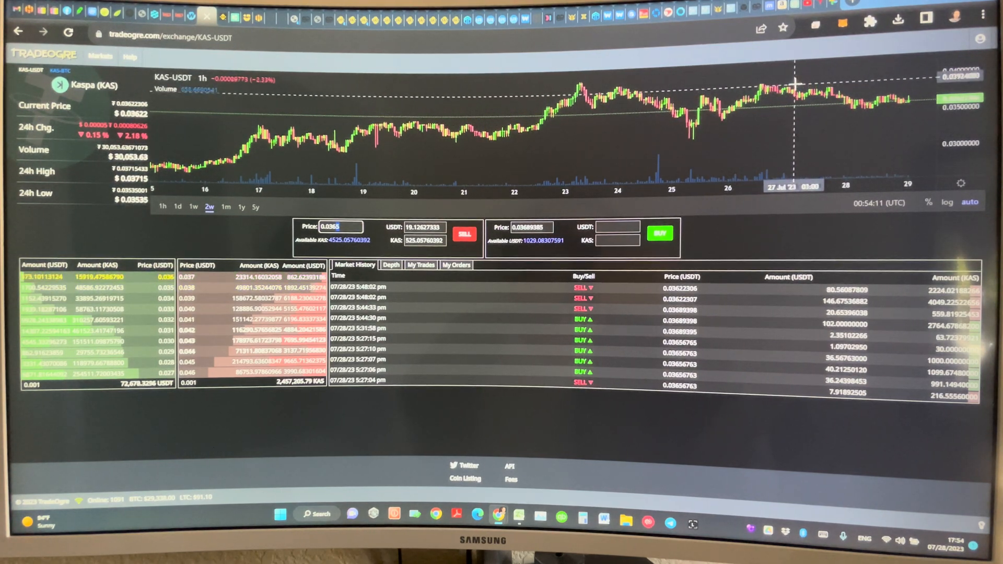
mouse_move(773, 99)
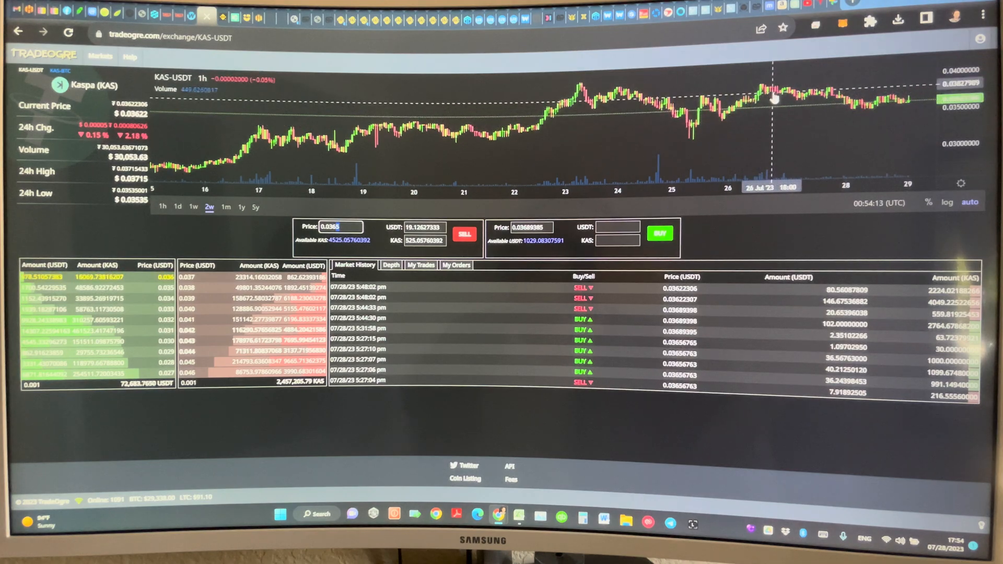
mouse_move(835, 115)
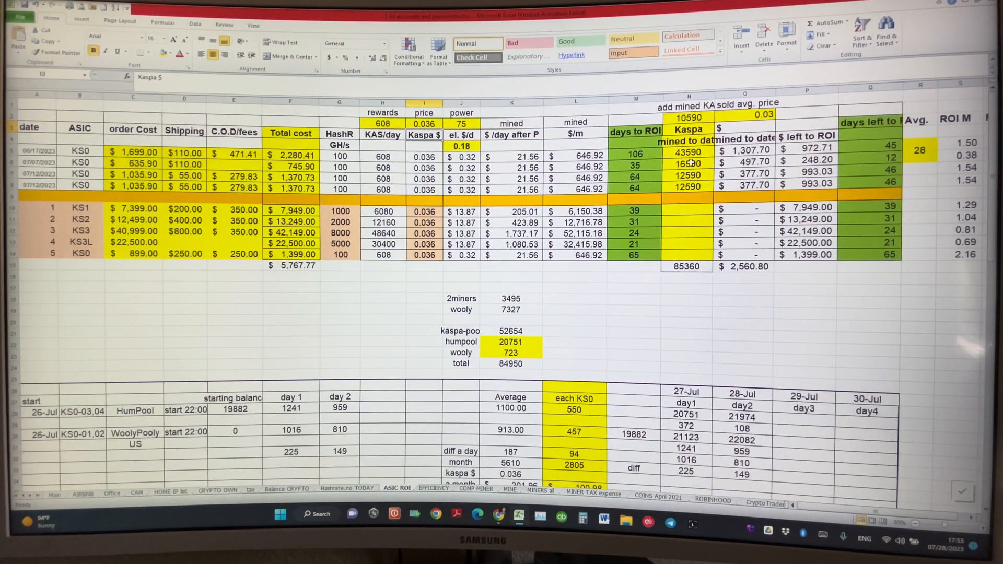
mouse_move(802, 156)
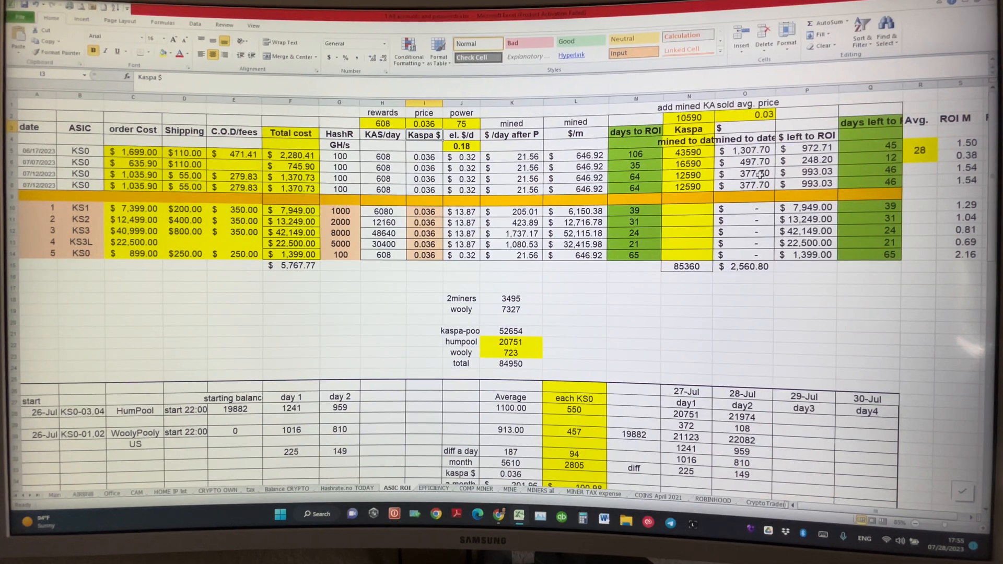
mouse_move(901, 147)
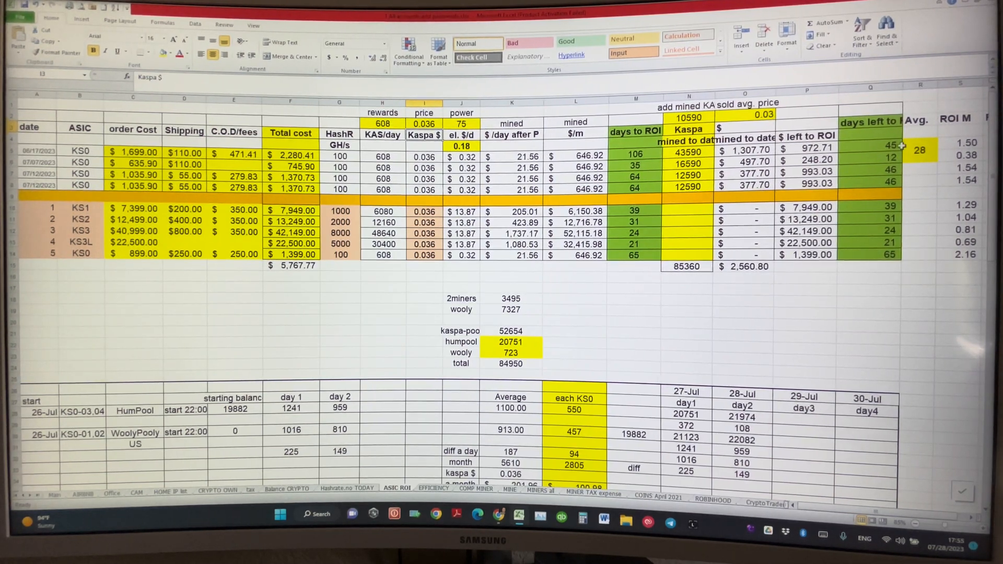
click(890, 146)
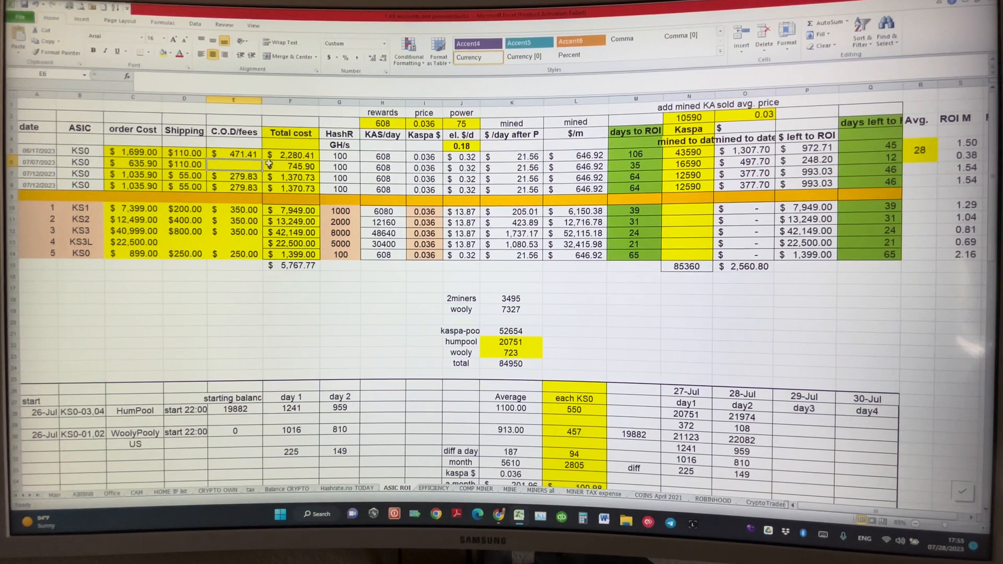
click(290, 165)
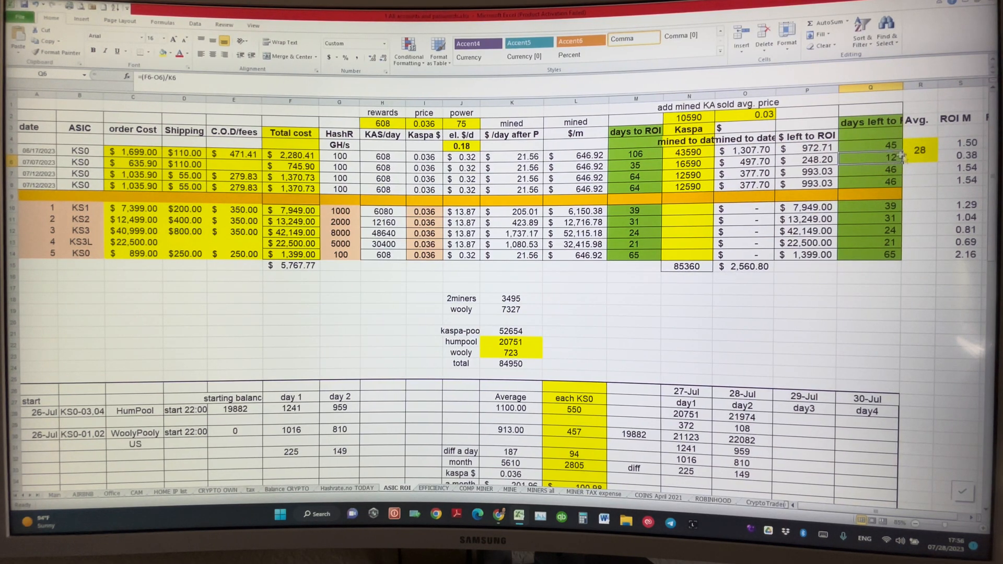
click(871, 170)
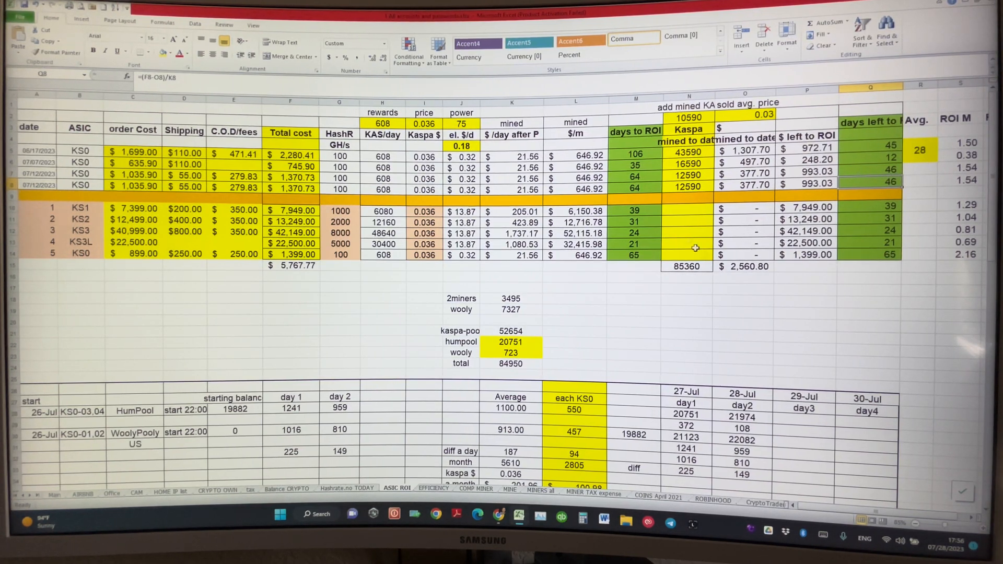
drag(634, 210, 635, 221)
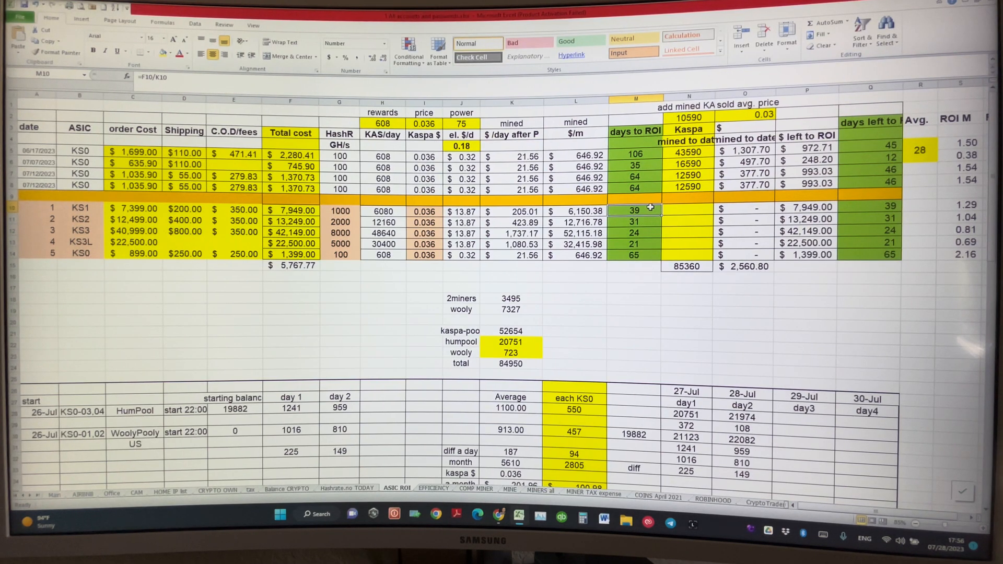
drag(635, 209, 635, 253)
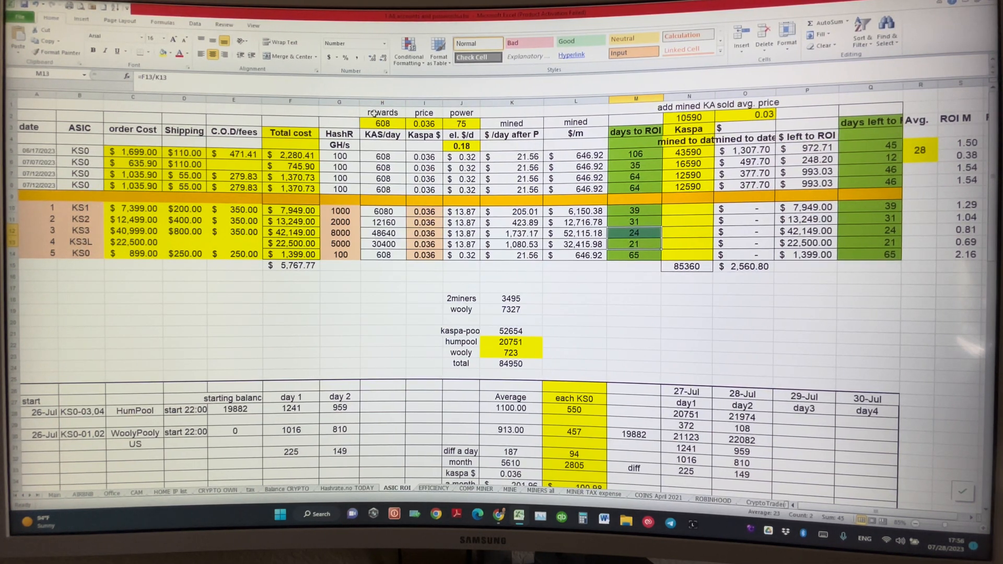
mouse_move(666, 255)
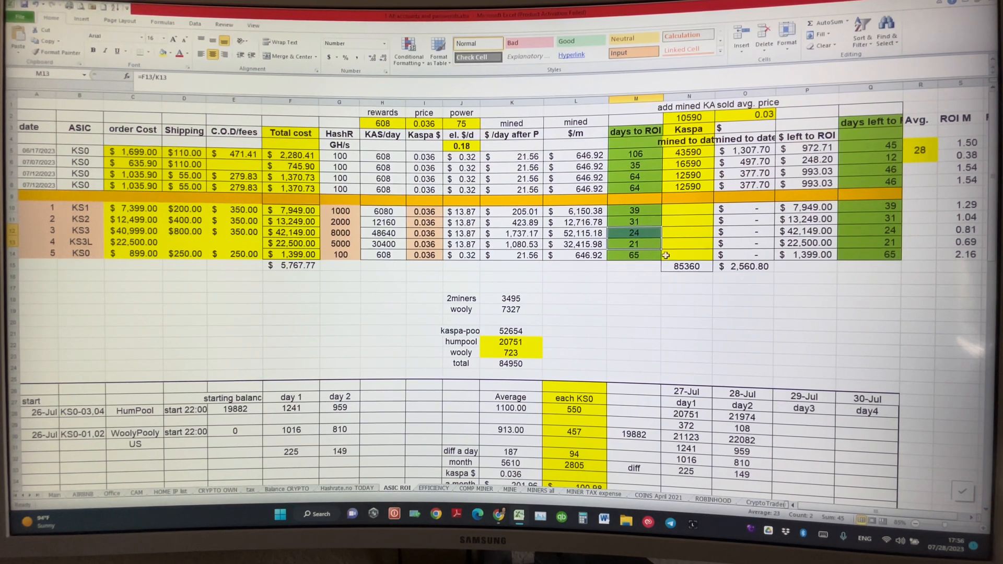
mouse_move(640, 221)
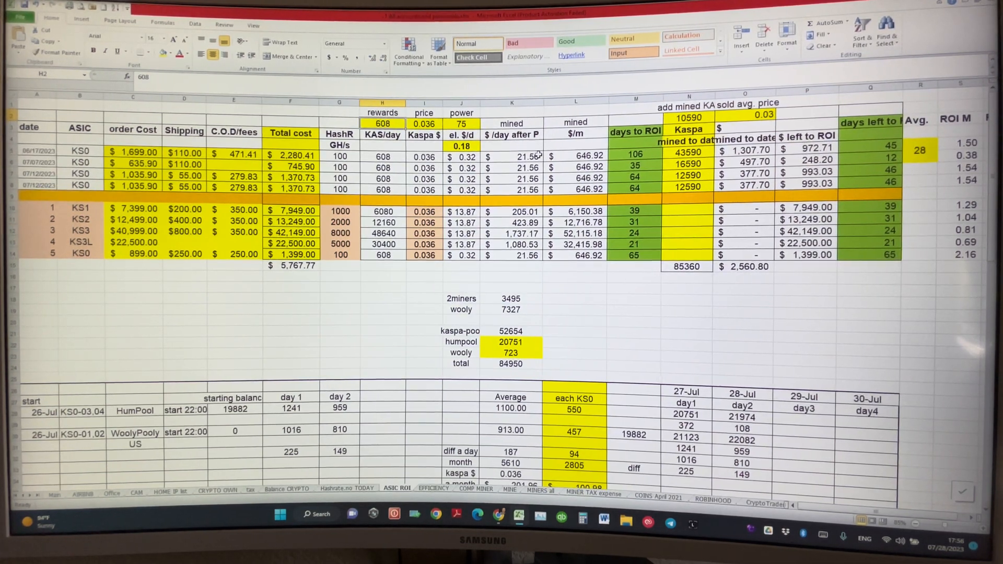
Step: Try daily rewards of 60, 120, 20 and finally 200 KAS, recalculating days to ROI to 89
text(60)
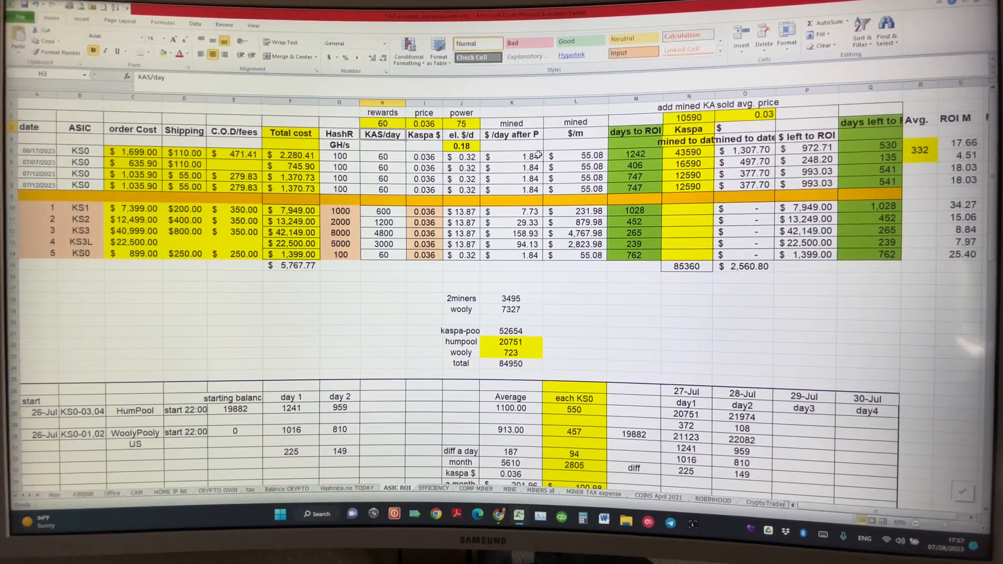
click(383, 123)
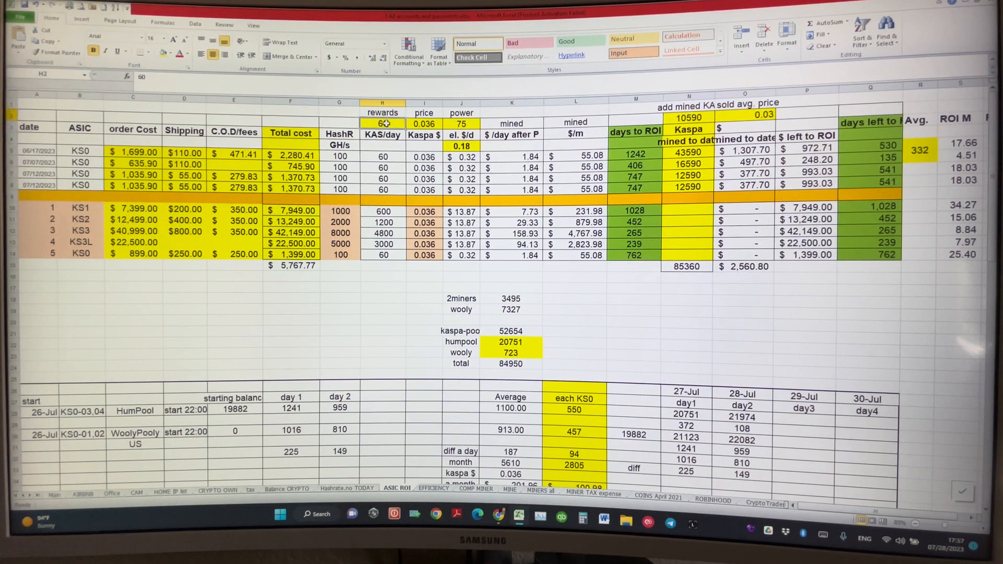
text(120)
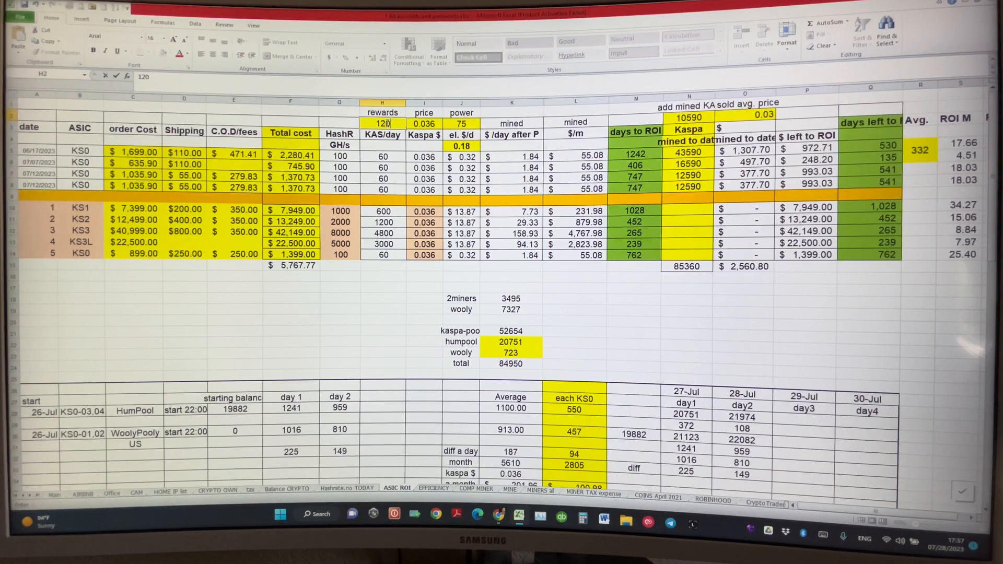
text(120)
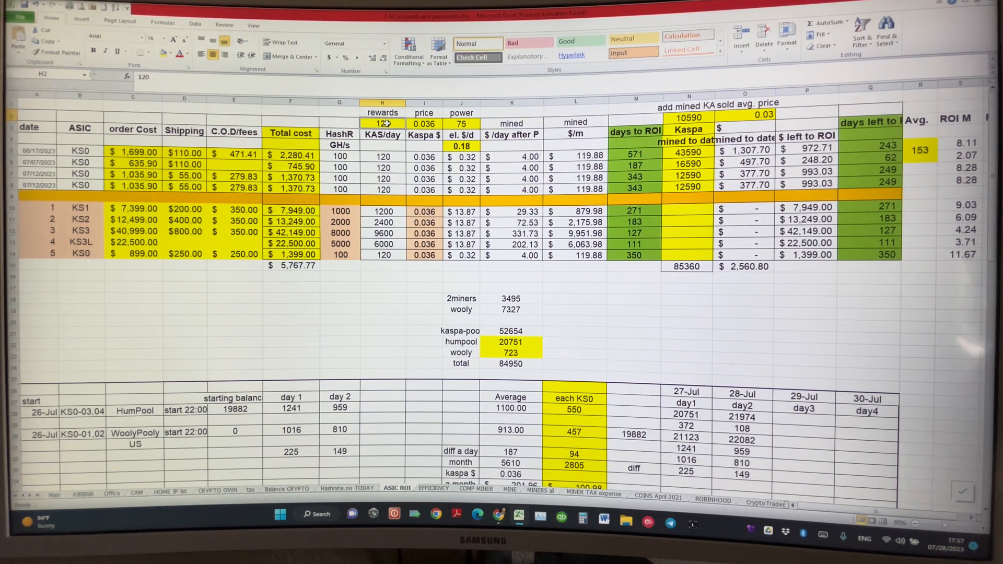
text(20)
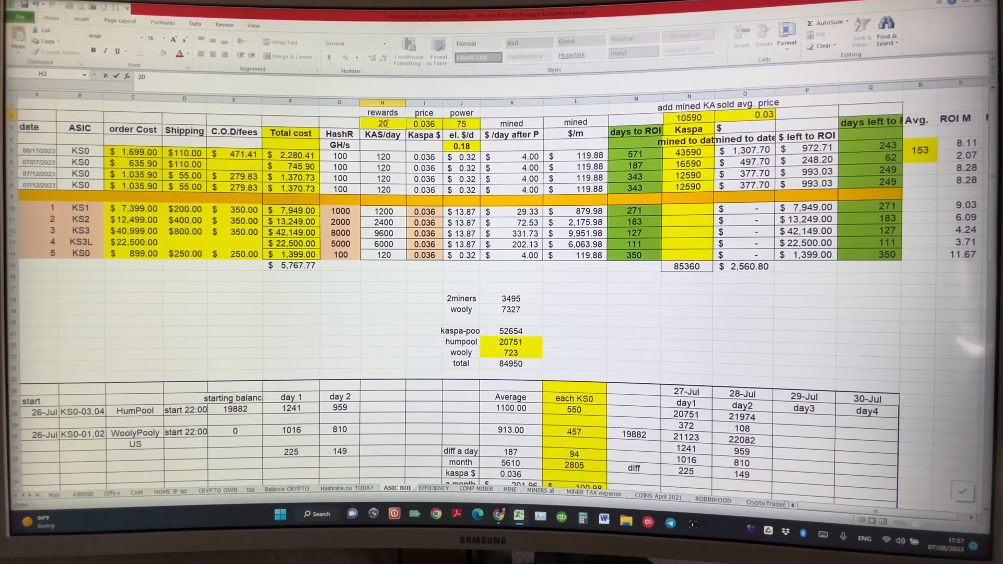
text(200)
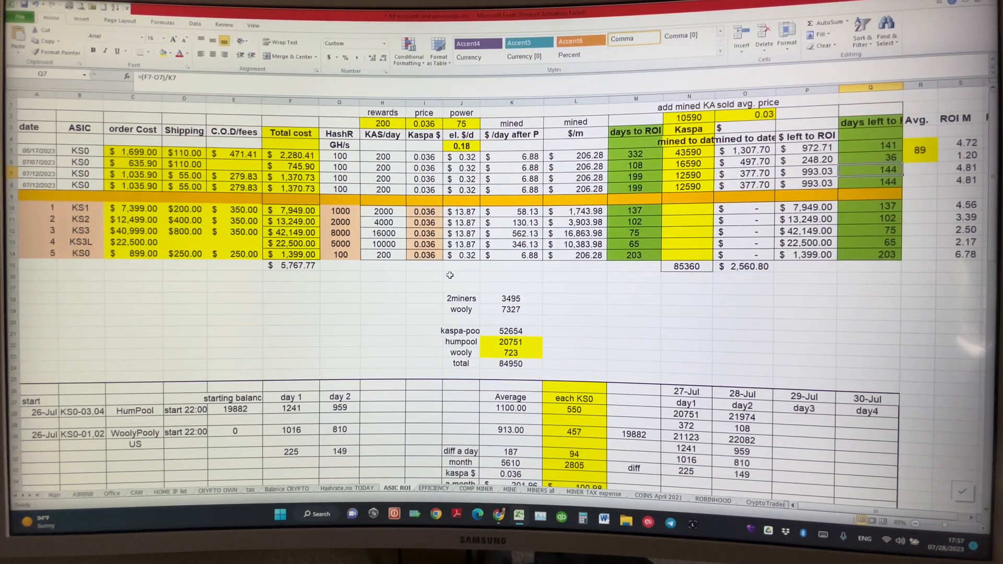
click(806, 266)
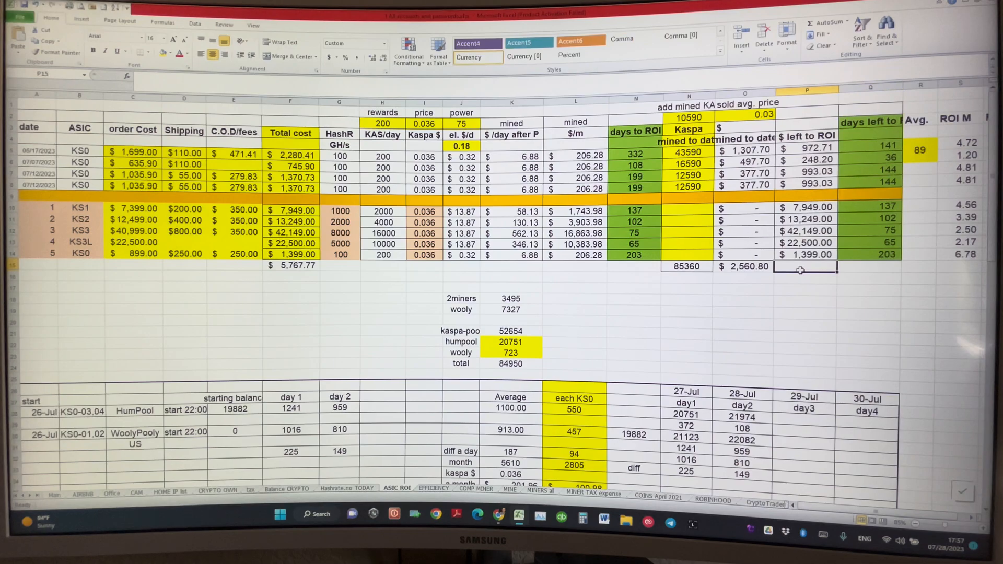
mouse_move(555, 331)
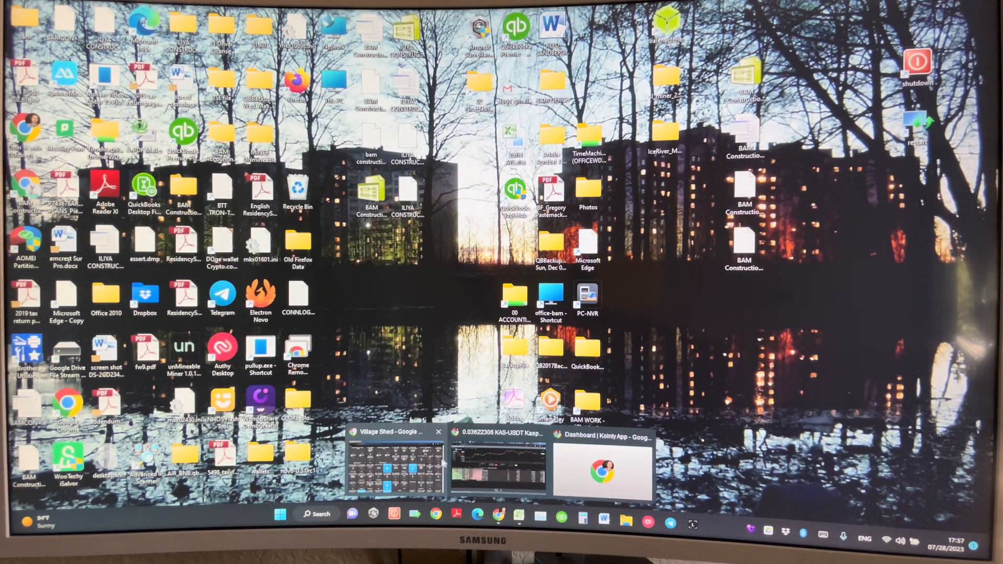
Step: Show HumPool's miners table with miner3 and miner4 online and the 608.52 payout
click(497, 467)
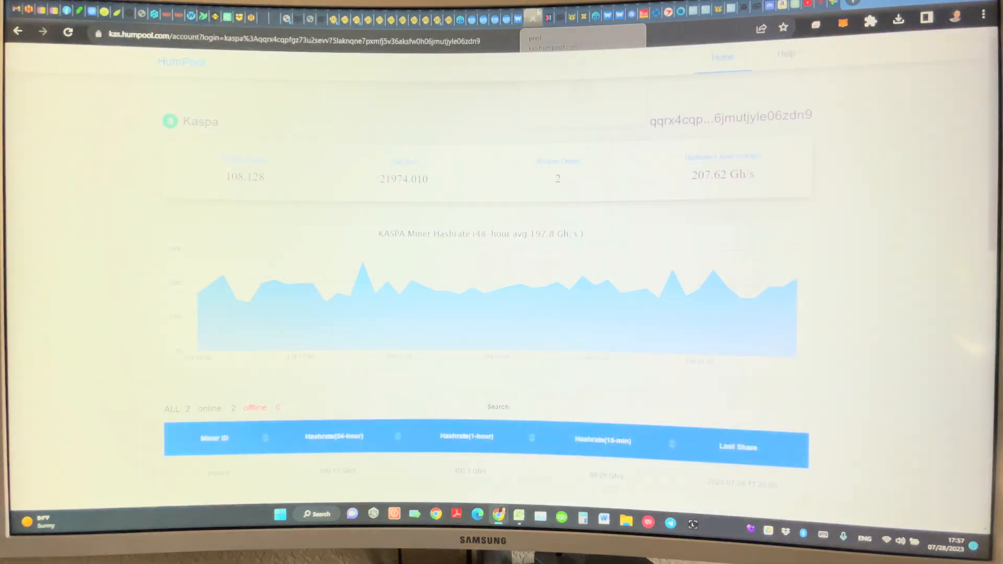
scroll(down, 3)
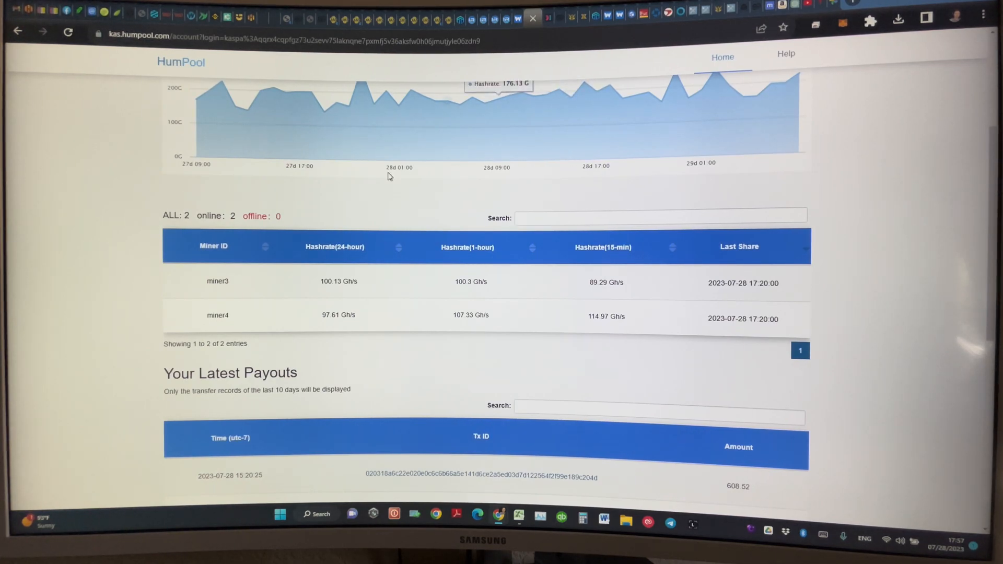
mouse_move(186, 81)
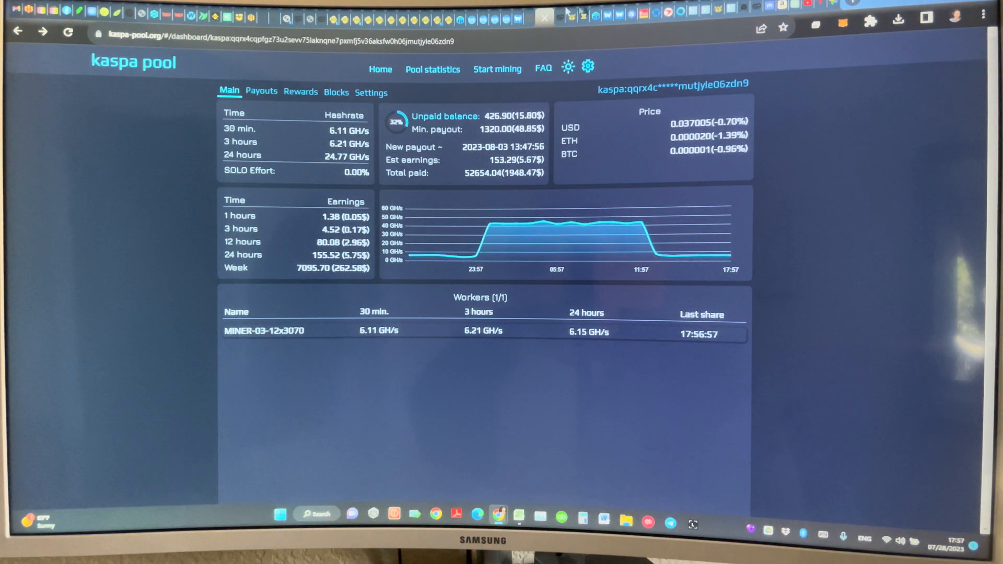
mouse_move(352, 355)
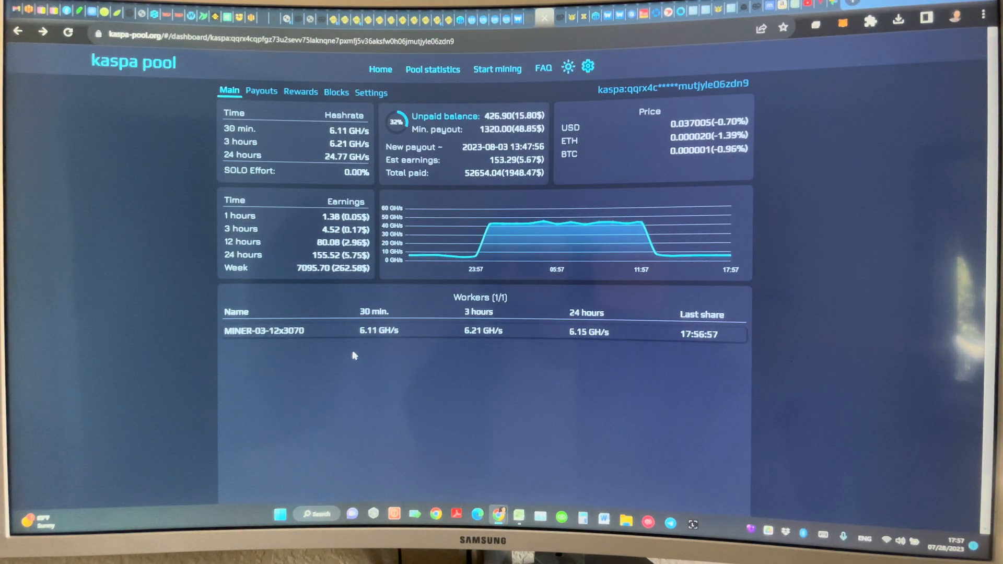
mouse_move(274, 334)
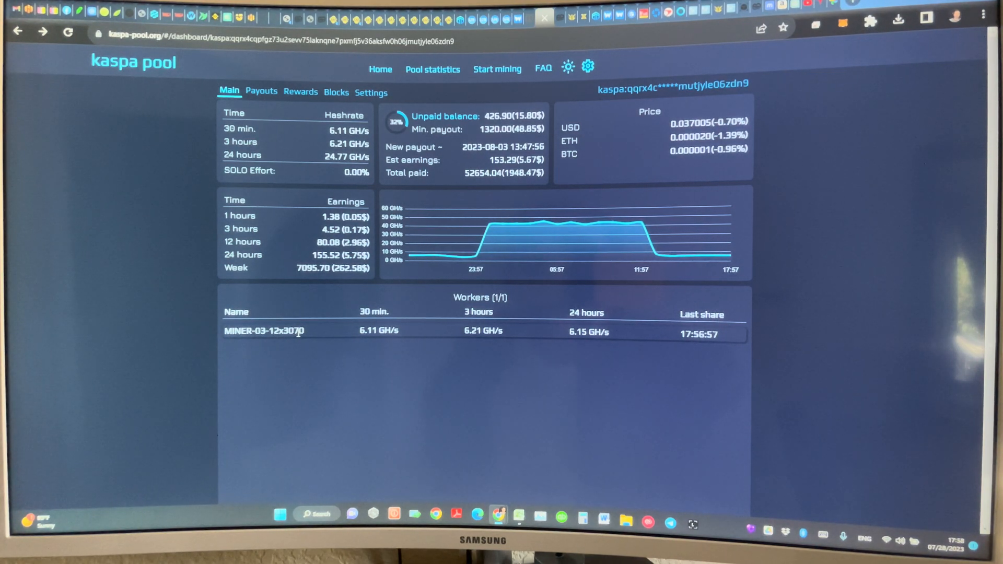
mouse_move(307, 334)
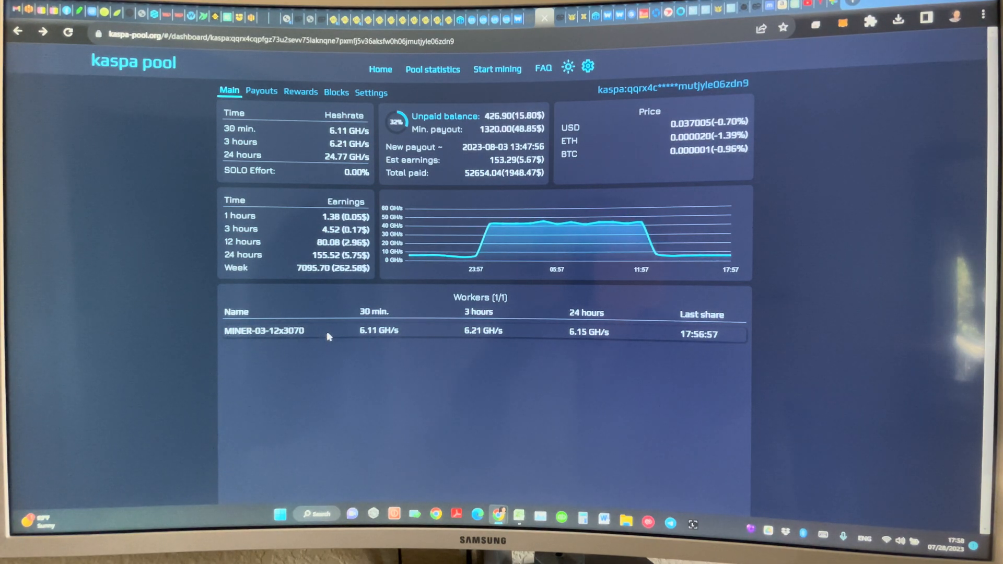
mouse_move(291, 352)
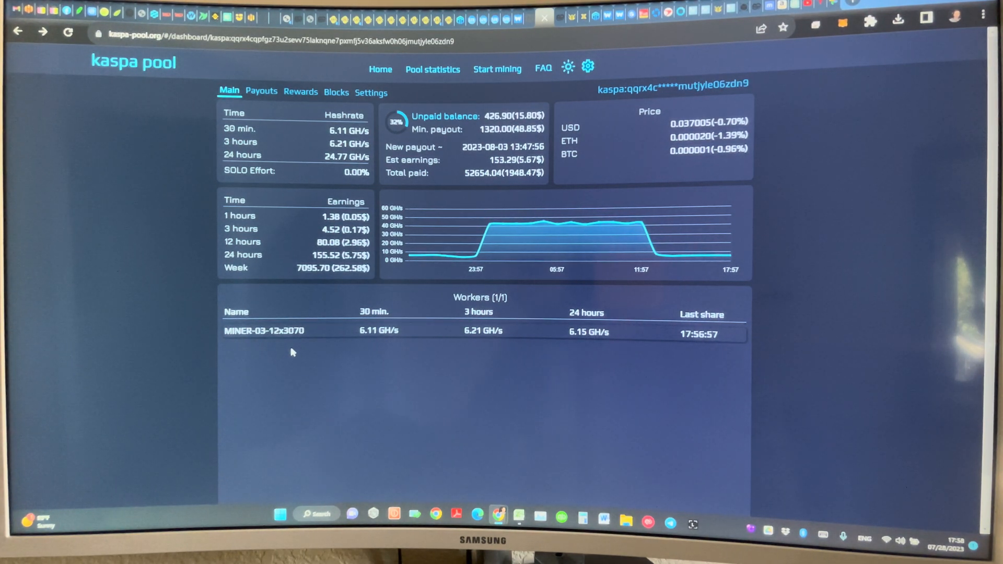
mouse_move(598, 387)
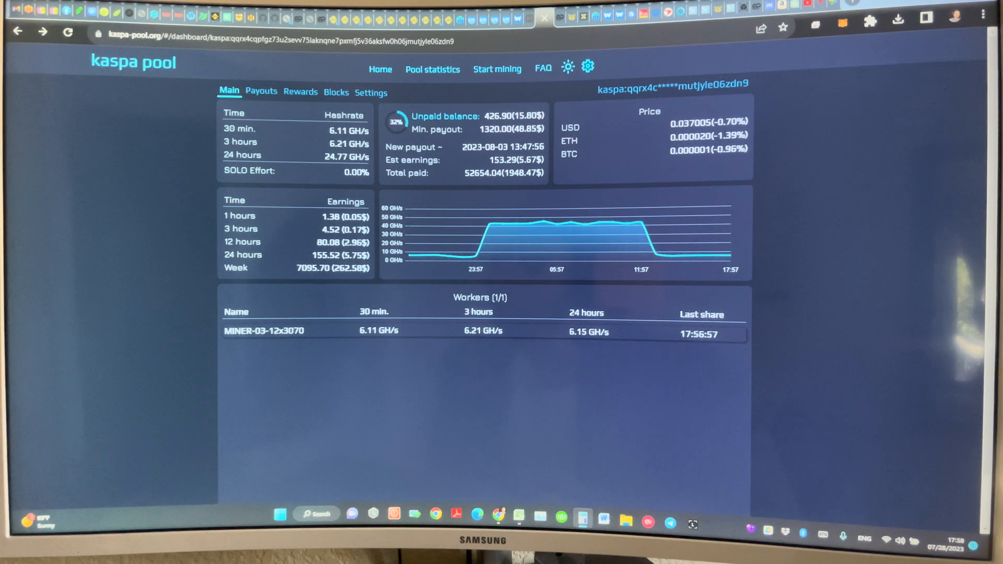
mouse_move(139, 92)
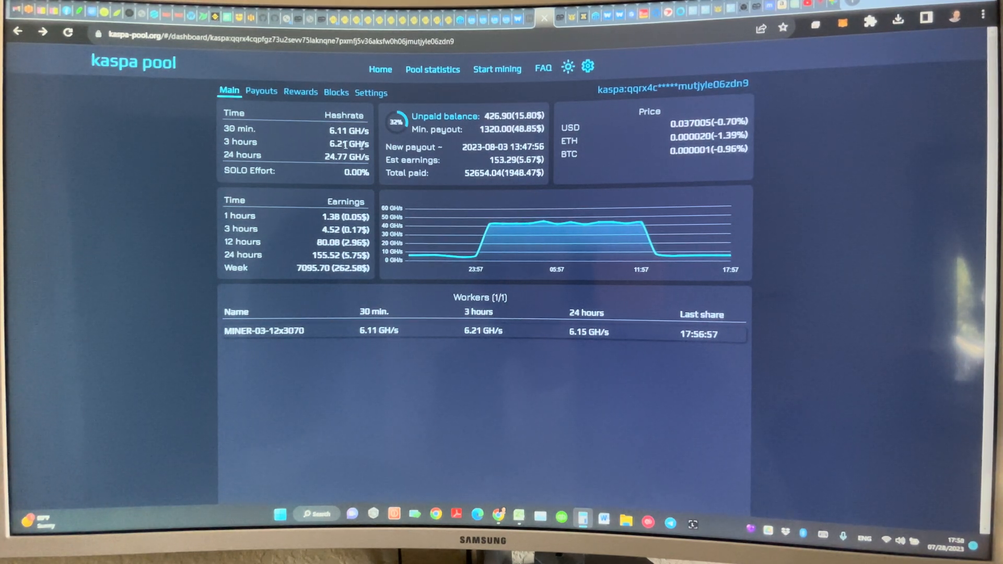
mouse_move(422, 331)
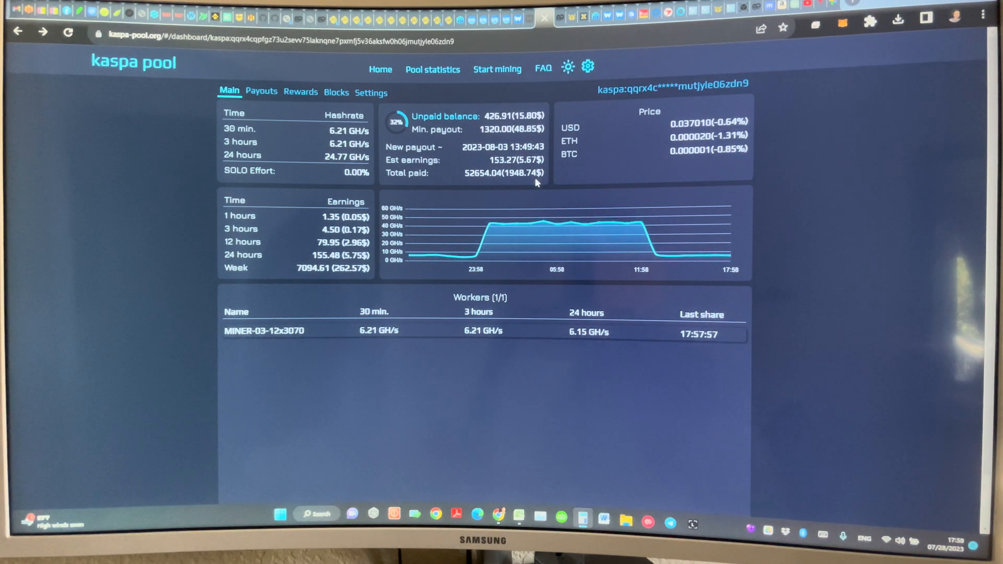
mouse_move(531, 230)
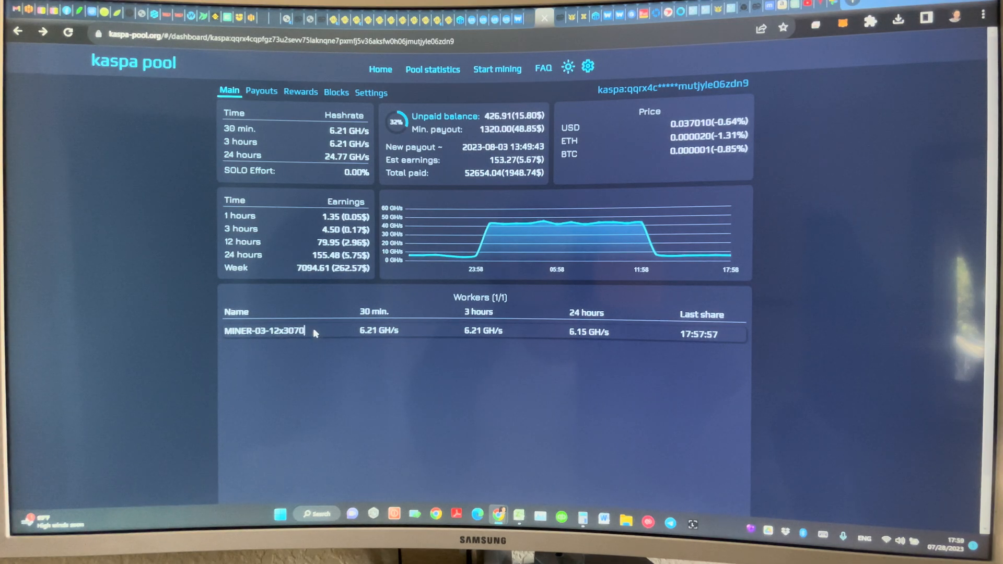
mouse_move(461, 359)
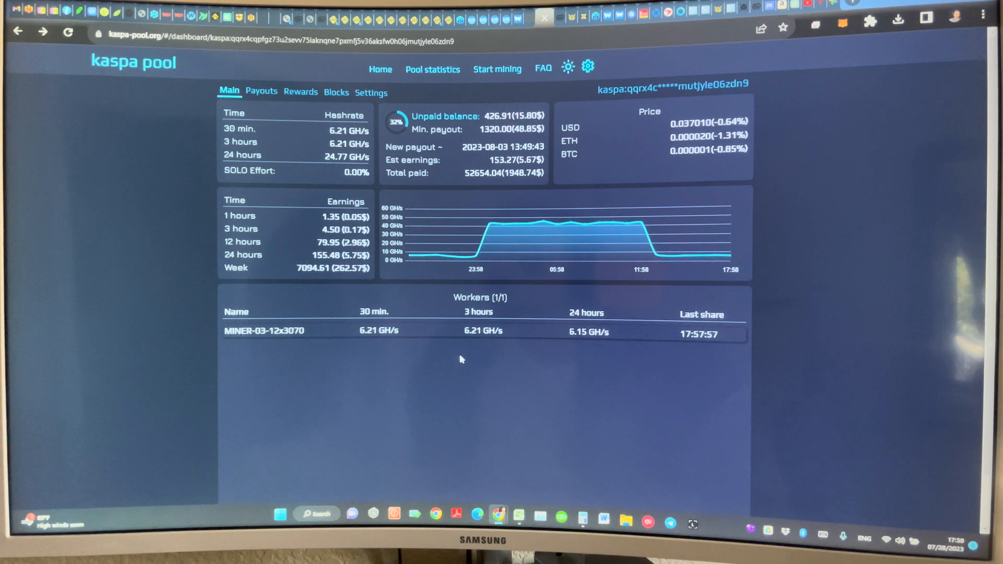
mouse_move(458, 358)
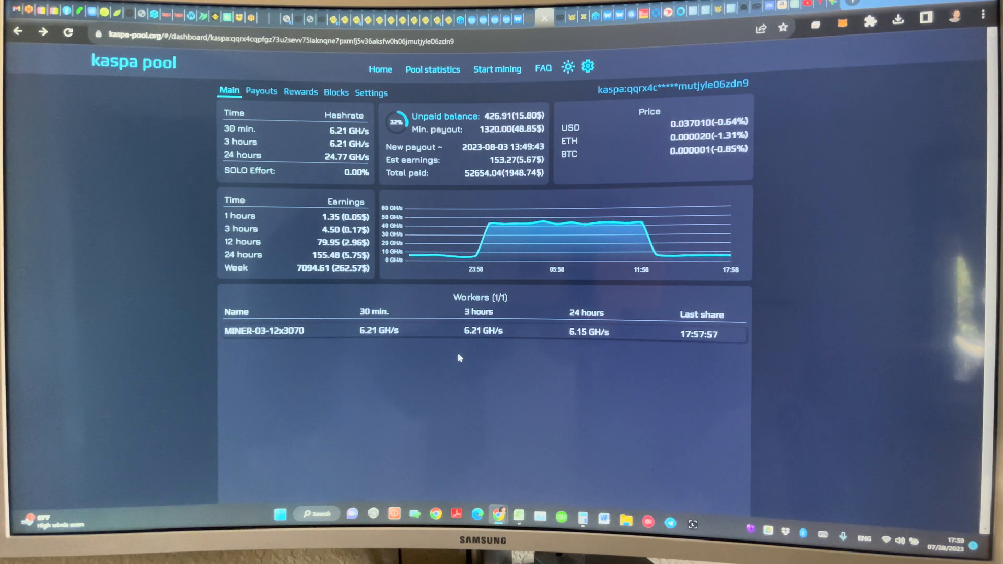
mouse_move(624, 301)
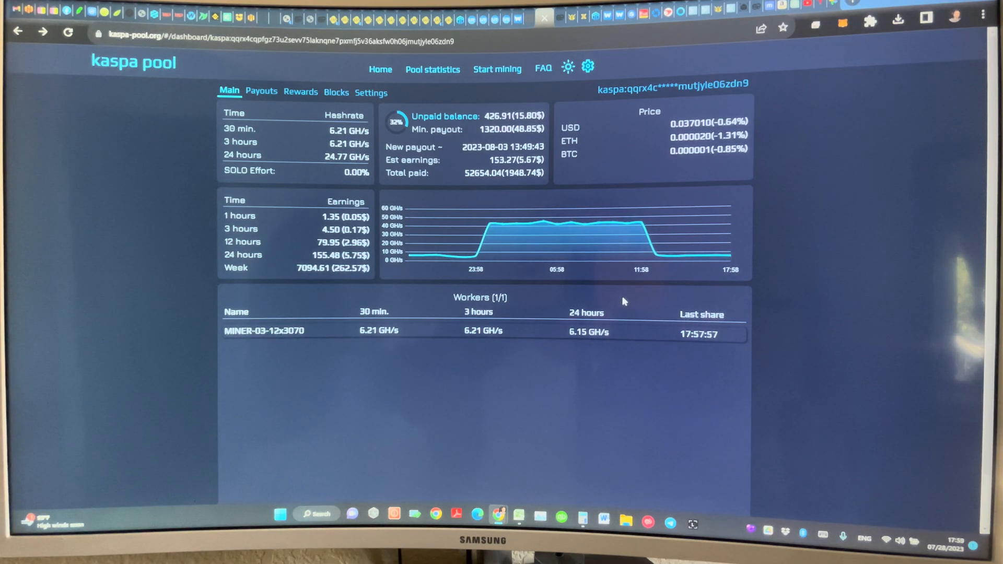